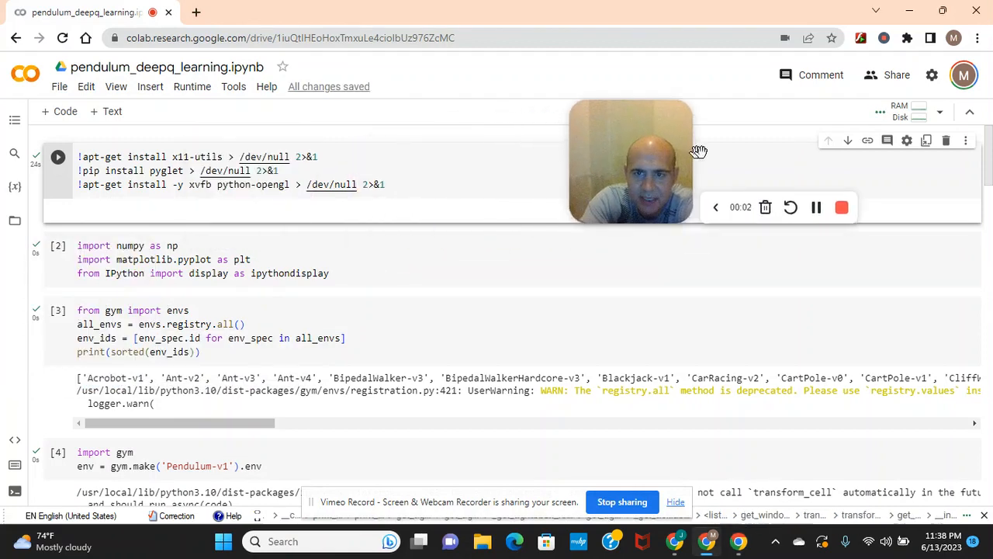
Step: Scroll the notebook so cell [3] and its printed Gym environment list are in view
drag(630, 158, 737, 147)
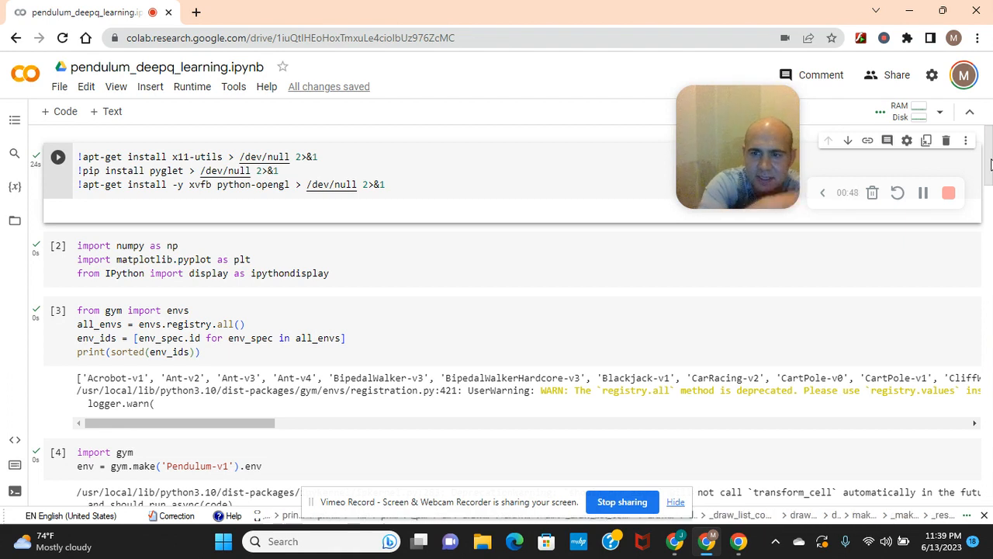
scroll(down, 3)
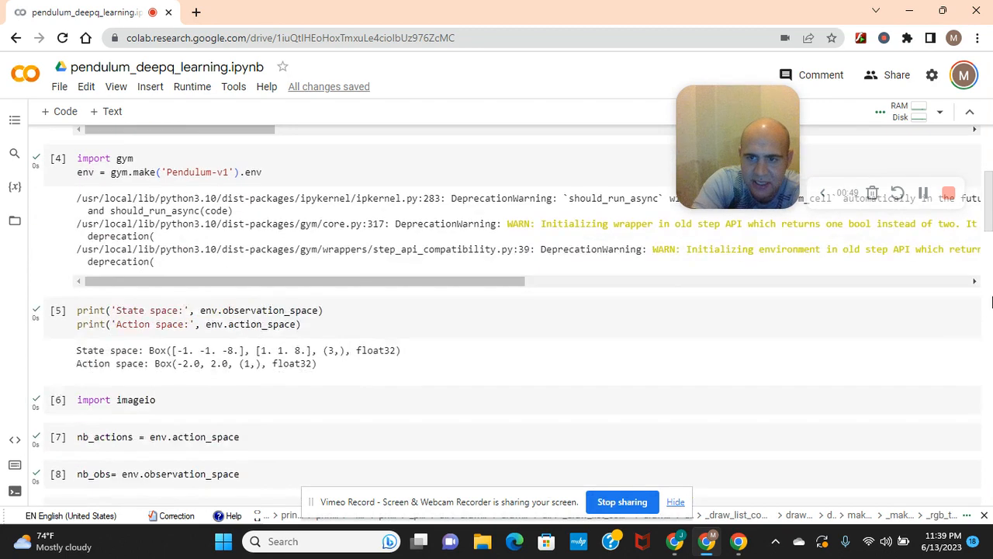
scroll(down, 3)
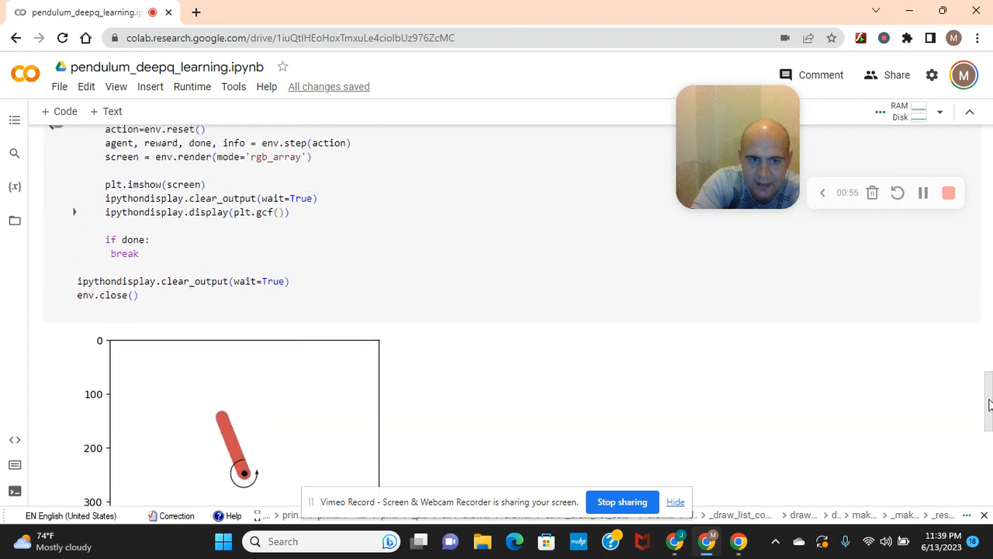
scroll(up, 3)
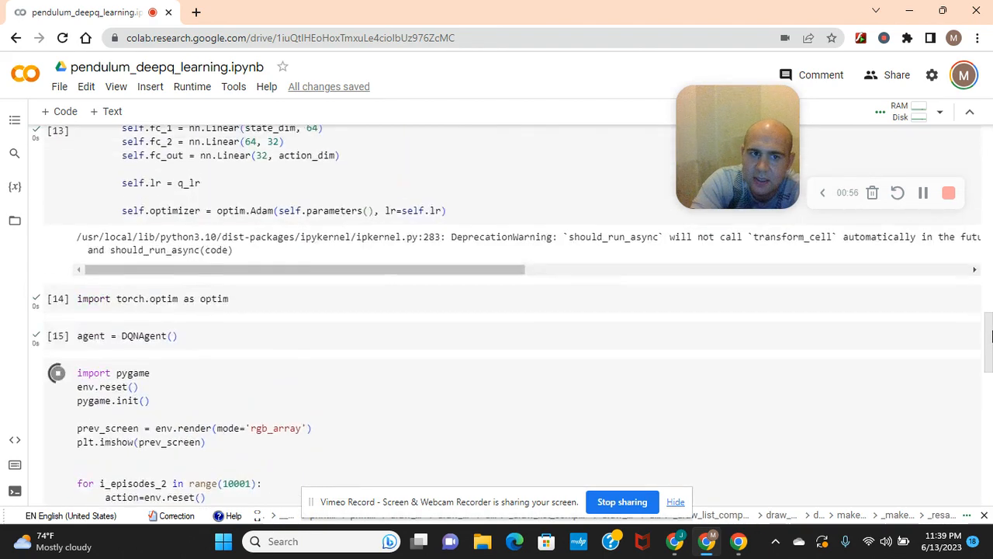
scroll(up, 3)
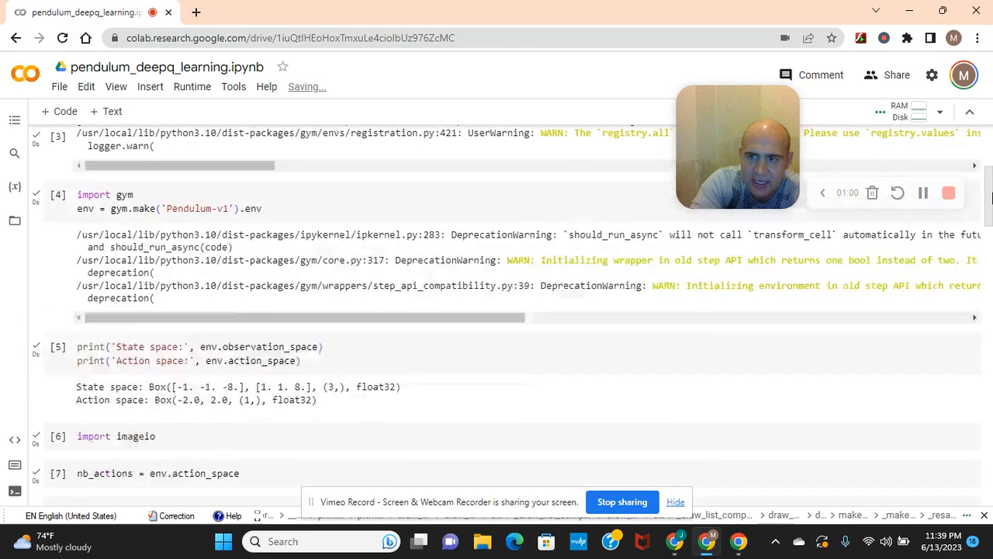
scroll(up, 3)
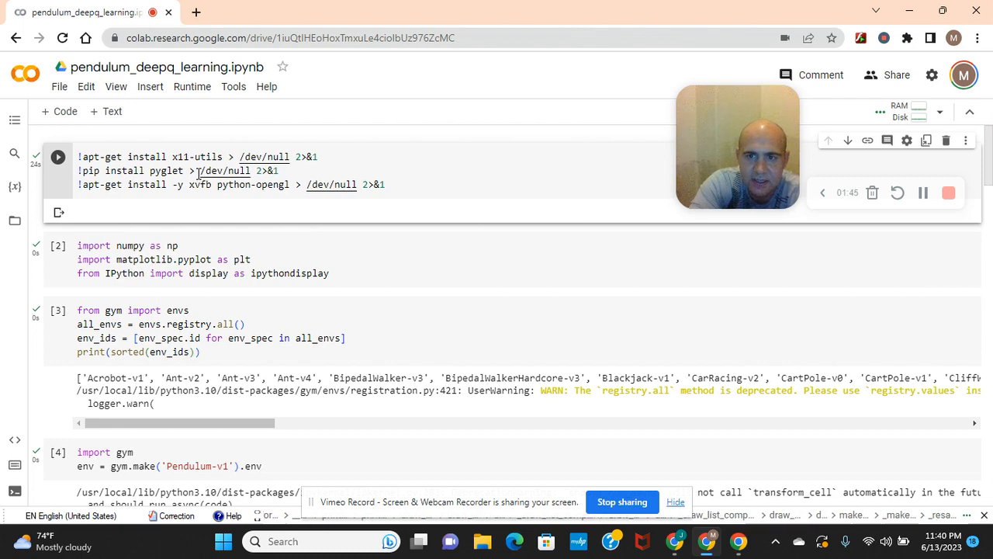
mouse_move(385, 160)
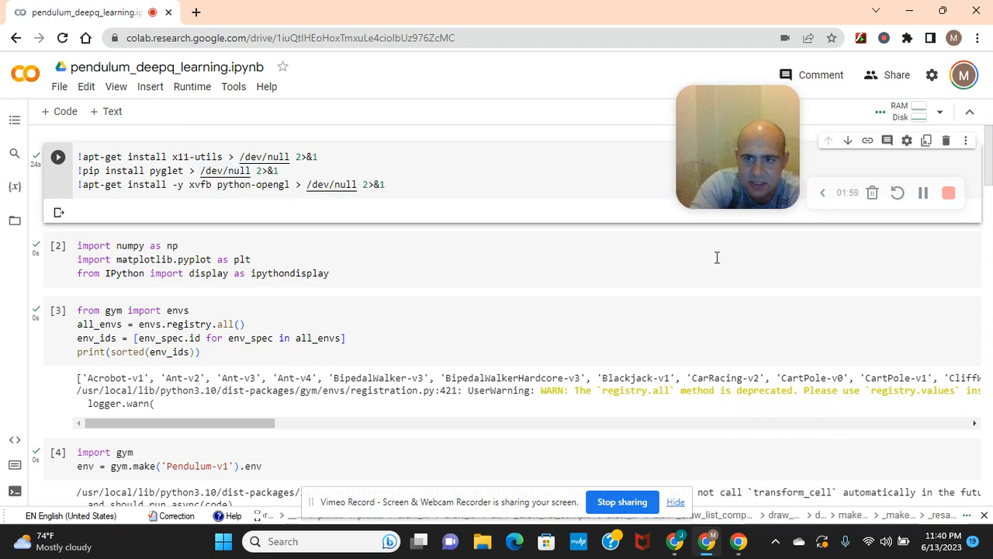
scroll(down, 3)
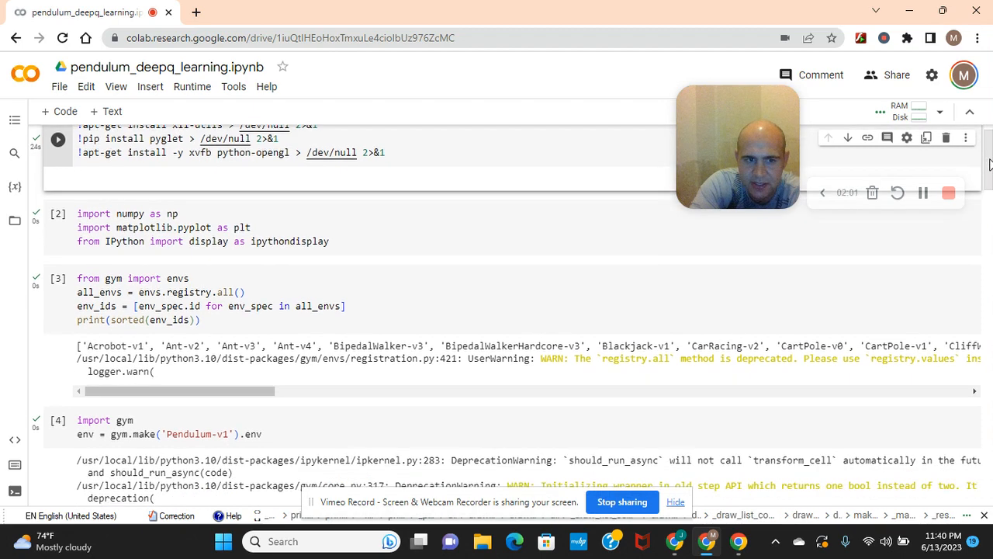
scroll(up, 3)
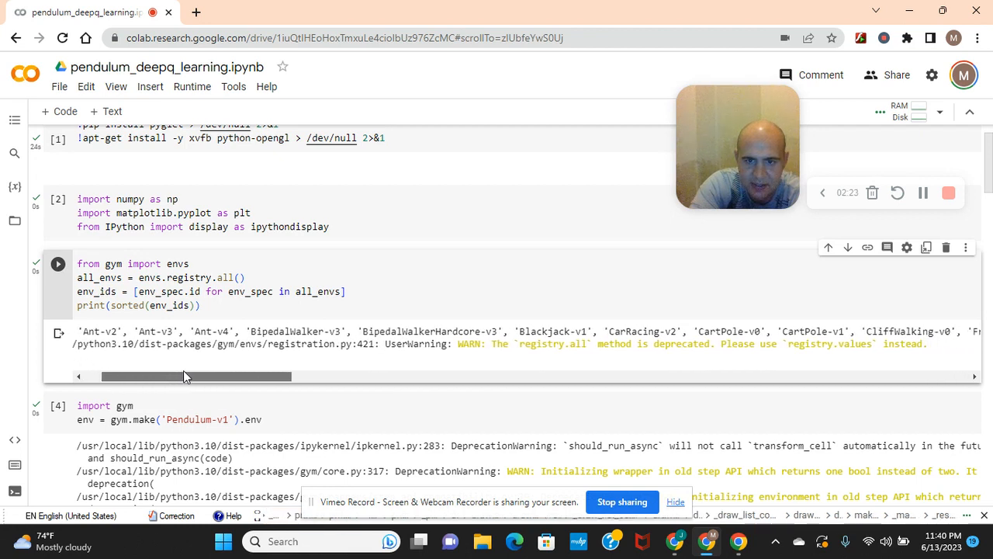
Step: Drag the output's horizontal scrollbar right through the environment IDs toward Pendulum-v1
drag(183, 377, 205, 377)
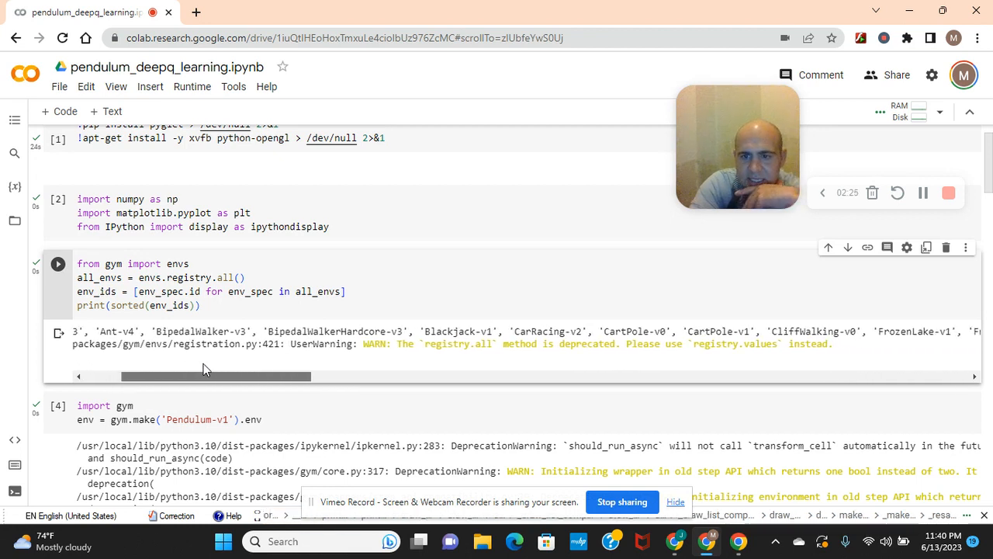
drag(216, 377, 263, 377)
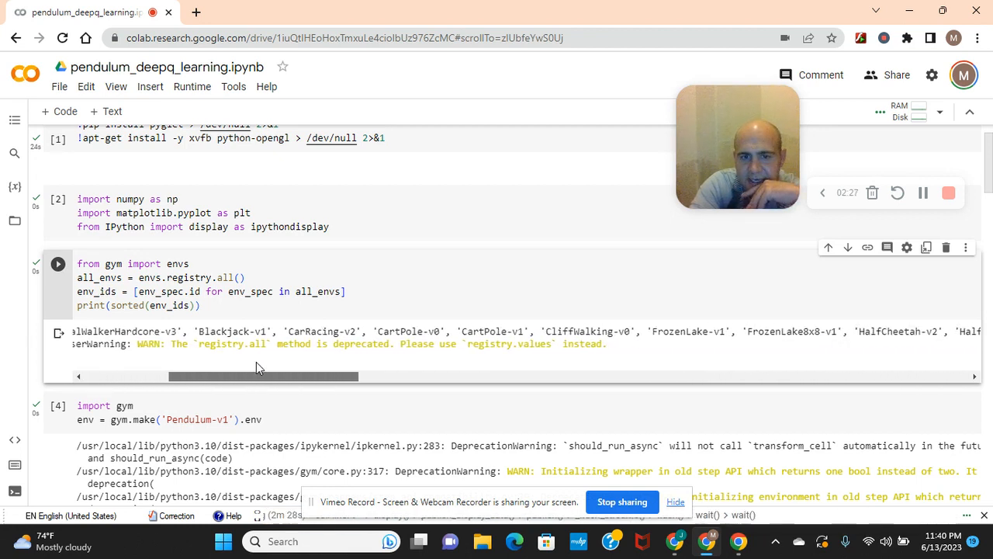
drag(261, 377, 301, 377)
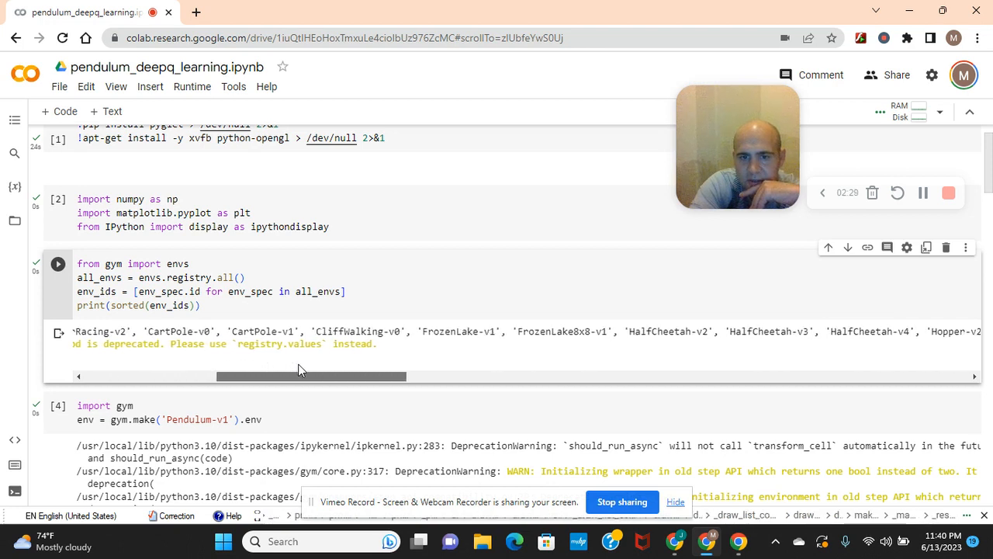
drag(311, 377, 411, 377)
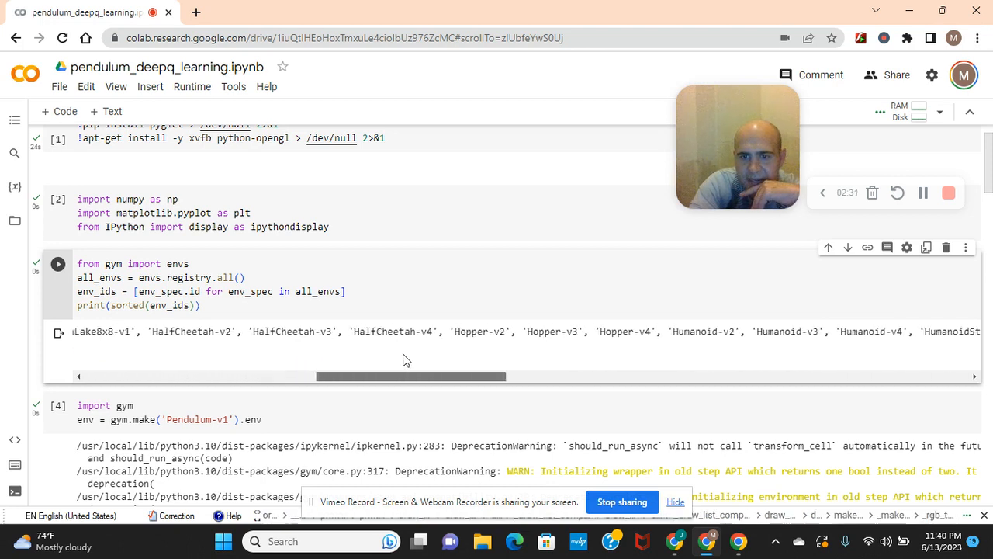
drag(411, 377, 512, 377)
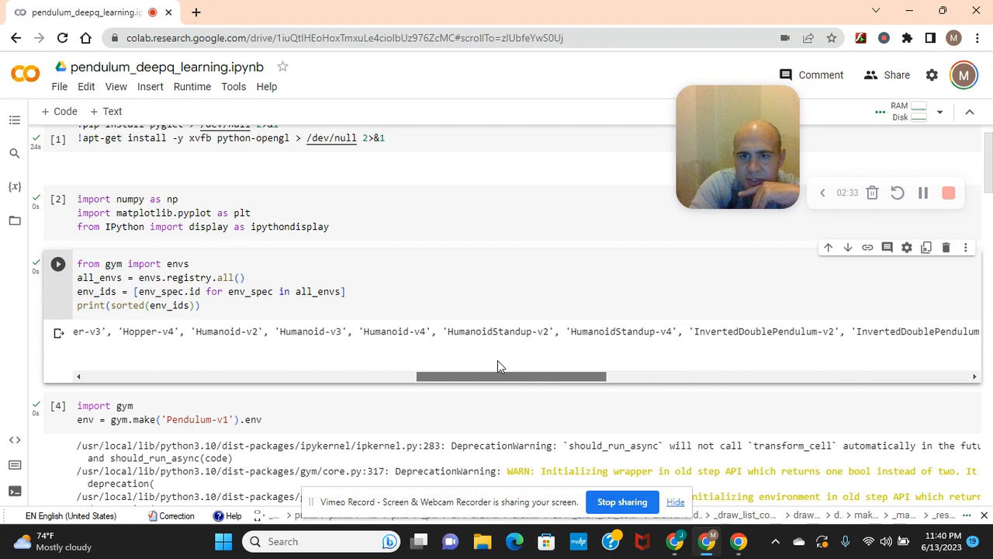
drag(512, 377, 524, 377)
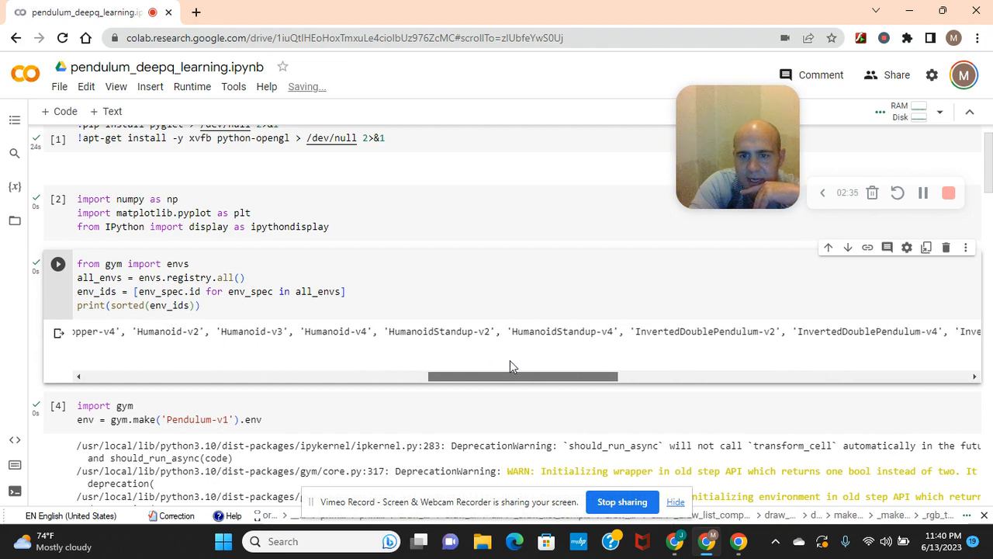
drag(525, 377, 628, 377)
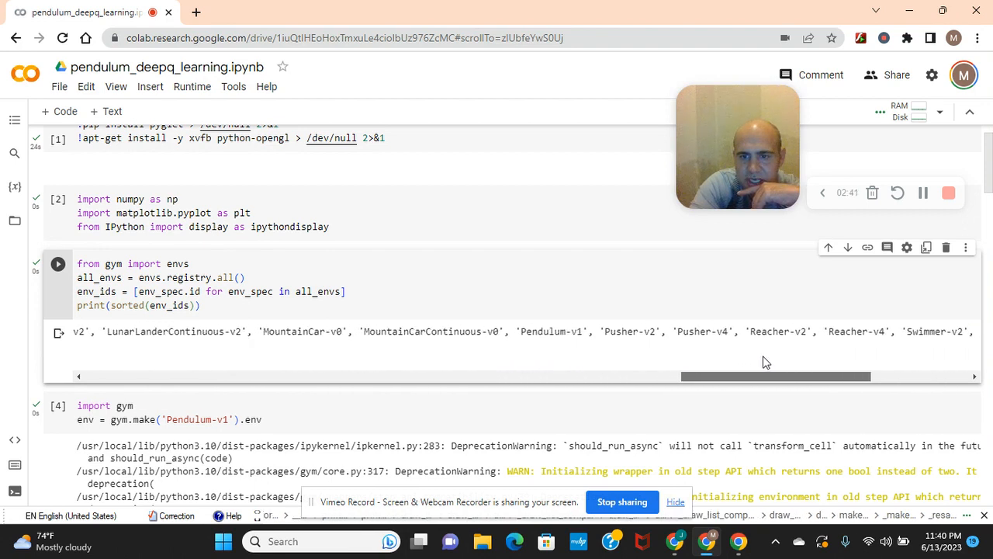
Step: Scroll the list further right to Pendulum-v1, then back left and down to the next cell
scroll(right, 3)
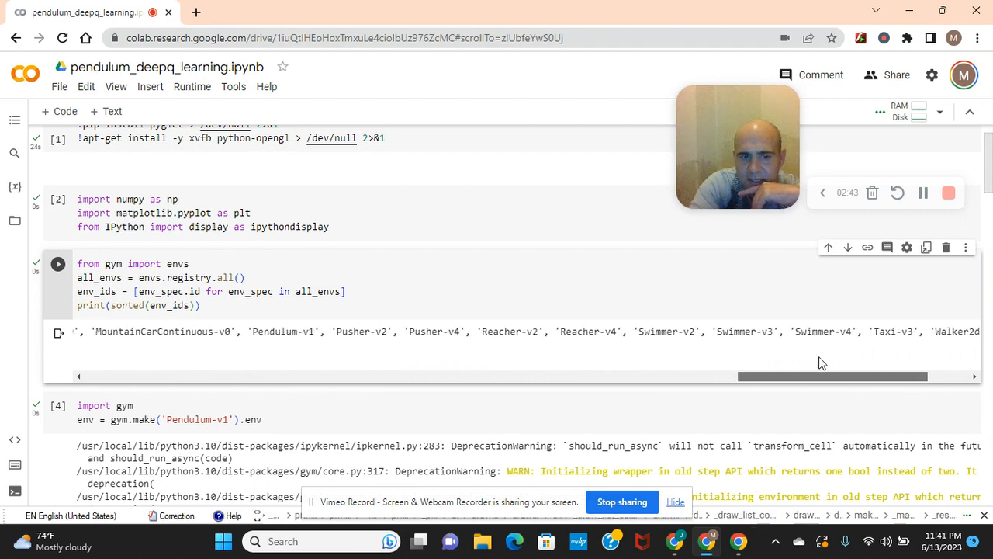
scroll(right, 3)
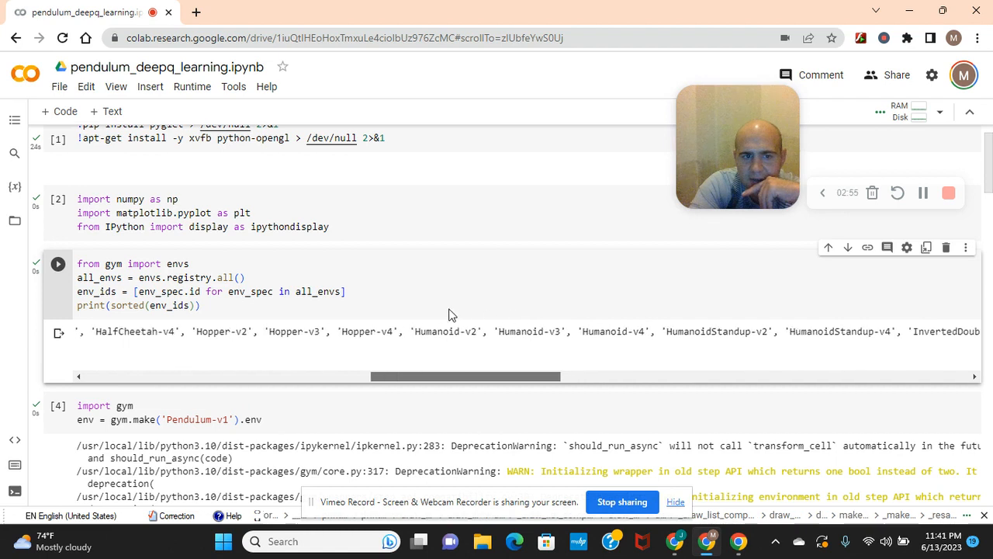
scroll(left, 3)
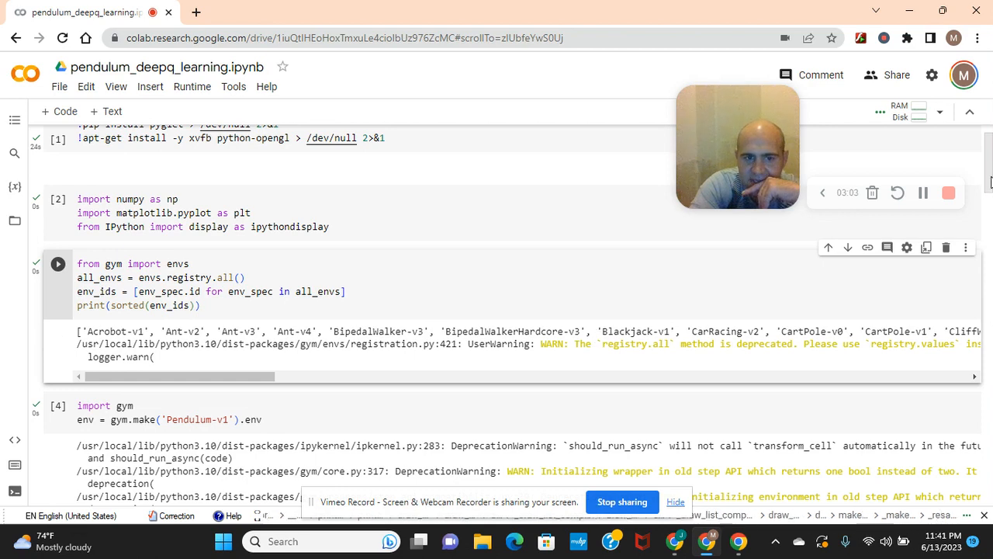
scroll(down, 3)
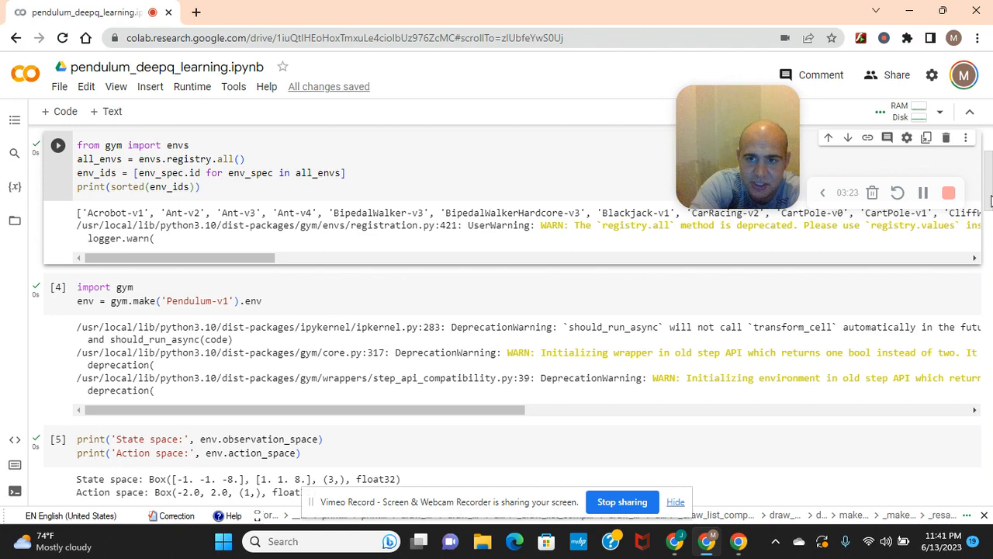
Step: Scroll past the space printout cells, select cell [7], and continue to the DQNAgent class
scroll(down, 3)
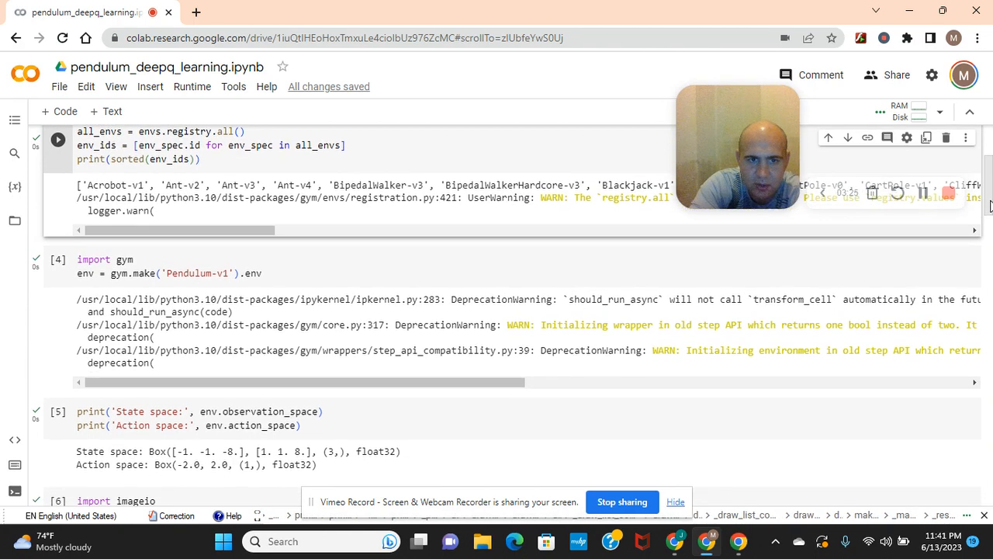
scroll(down, 3)
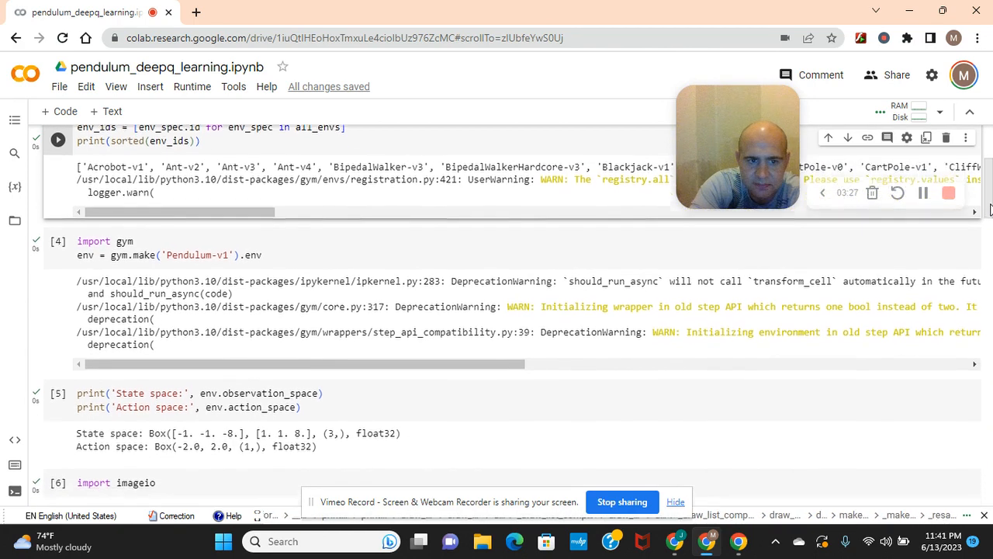
scroll(down, 3)
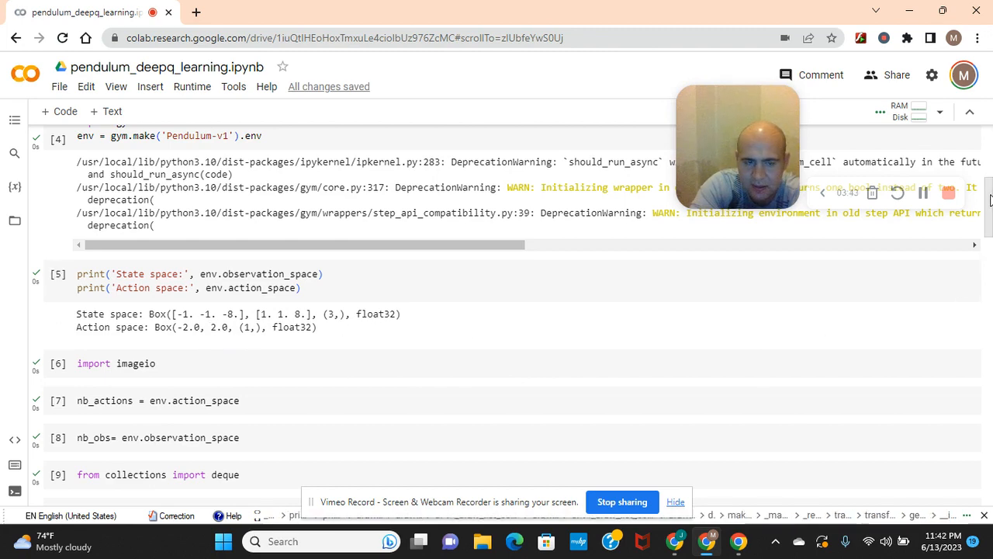
scroll(down, 3)
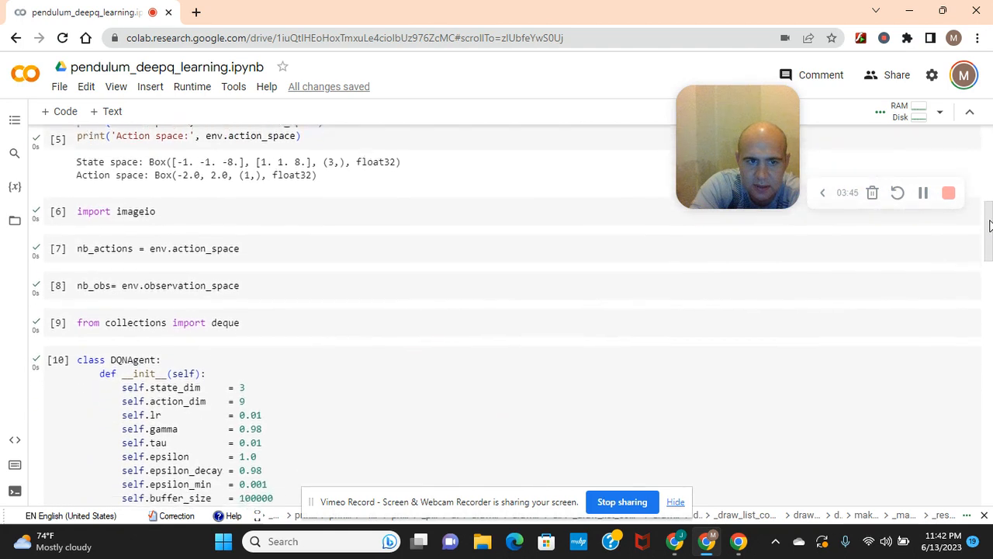
scroll(down, 3)
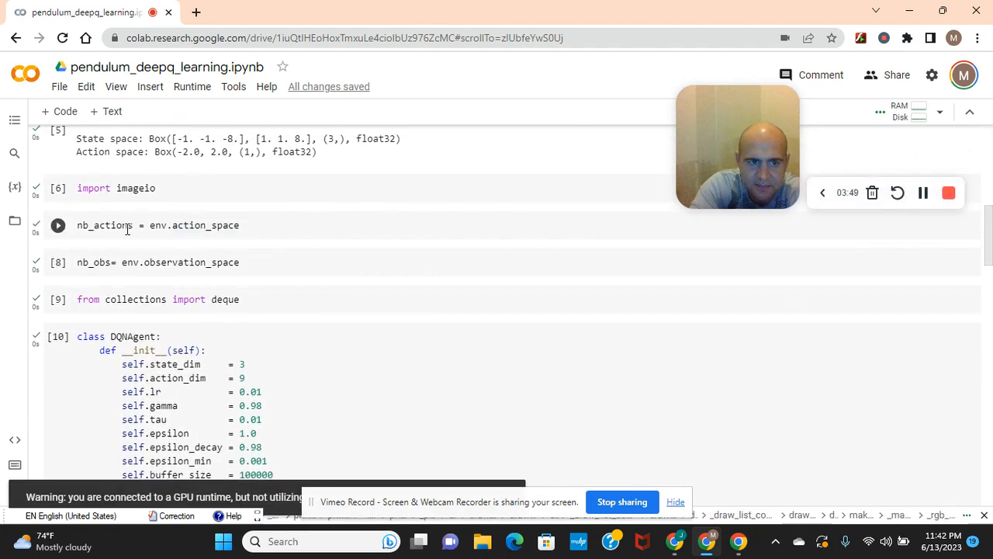
click(58, 225)
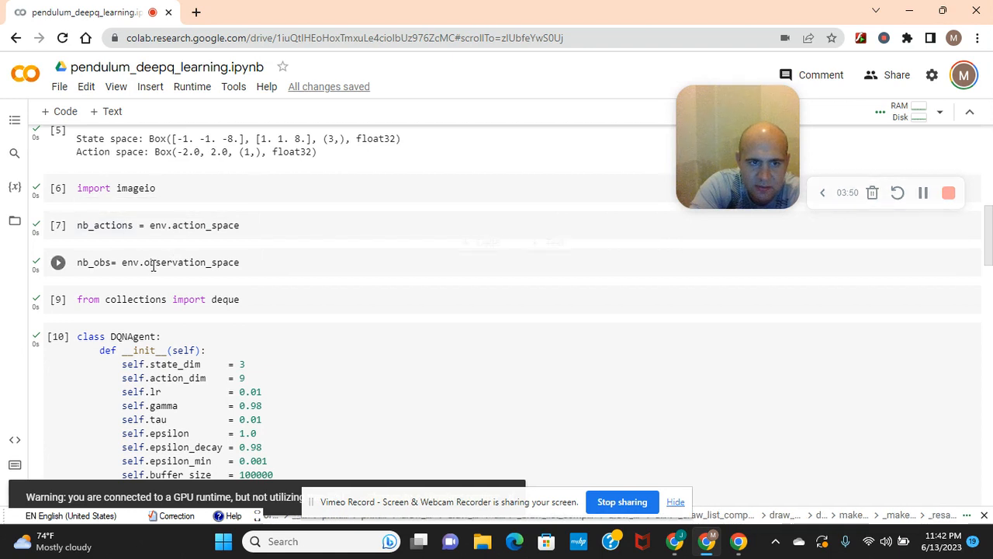
mouse_move(988, 273)
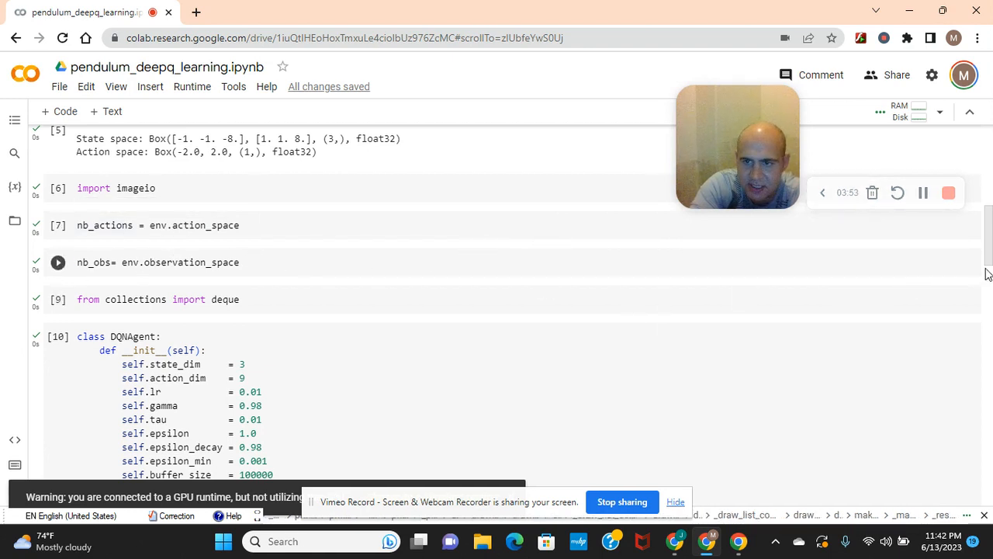
scroll(down, 3)
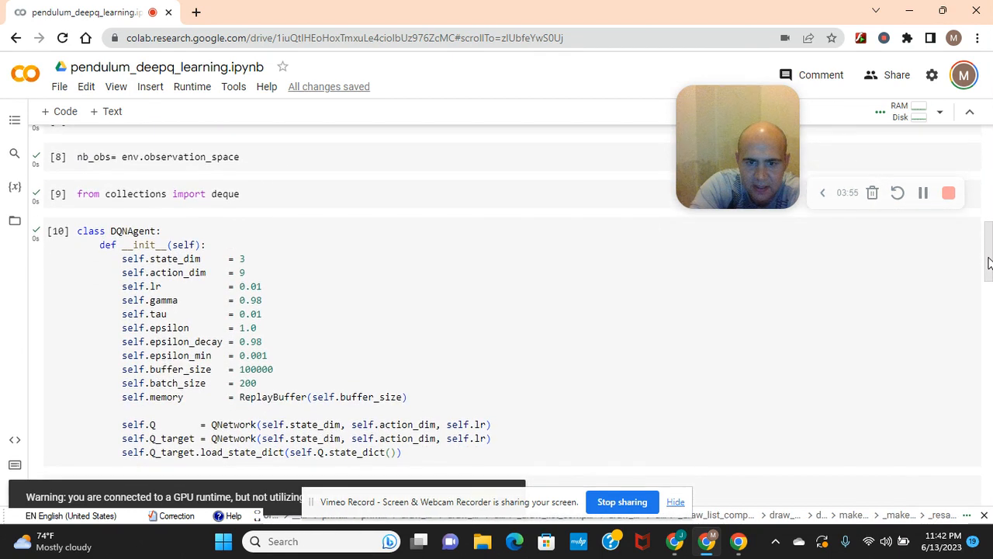
Step: Scroll through the DQNAgent class cell as it re-runs as cell [10]
scroll(down, 3)
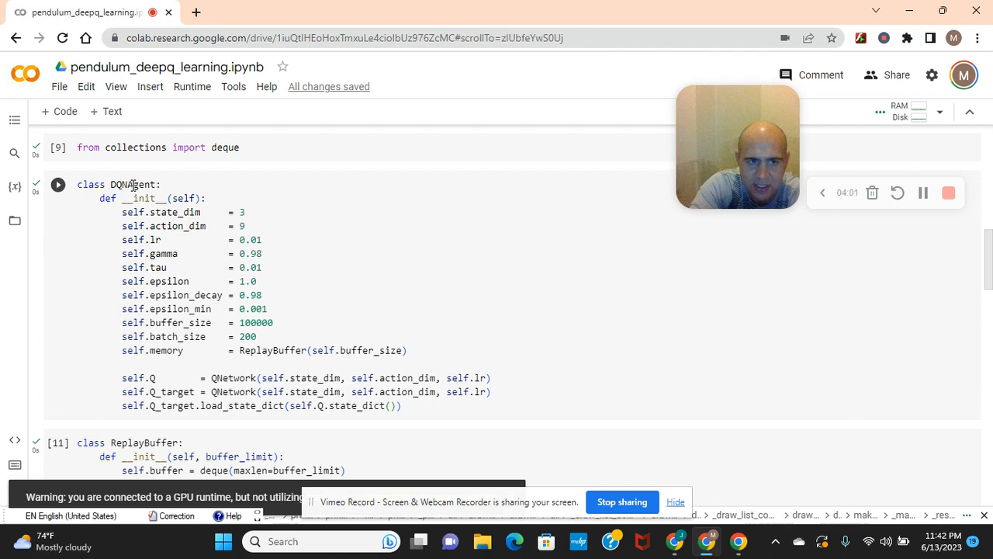
mouse_move(131, 183)
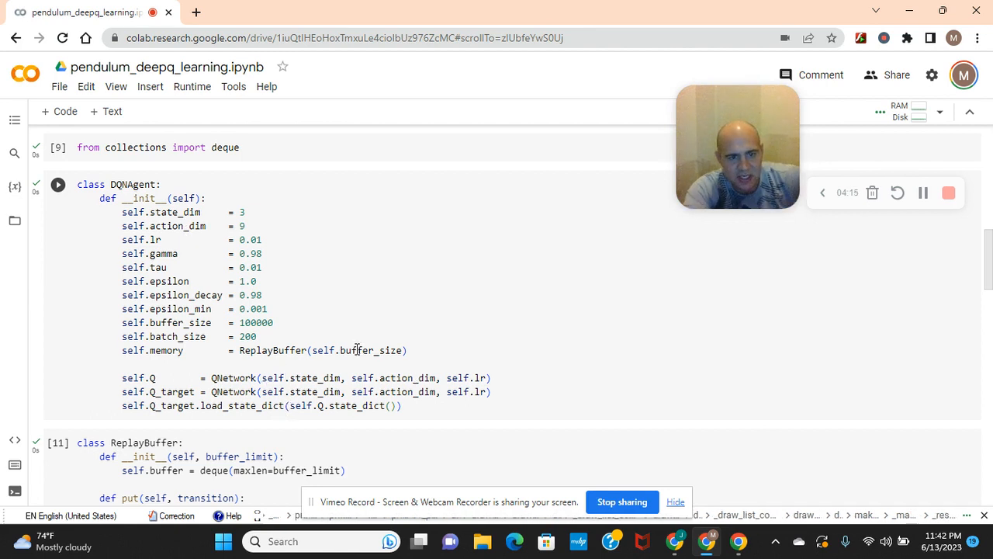
mouse_move(357, 350)
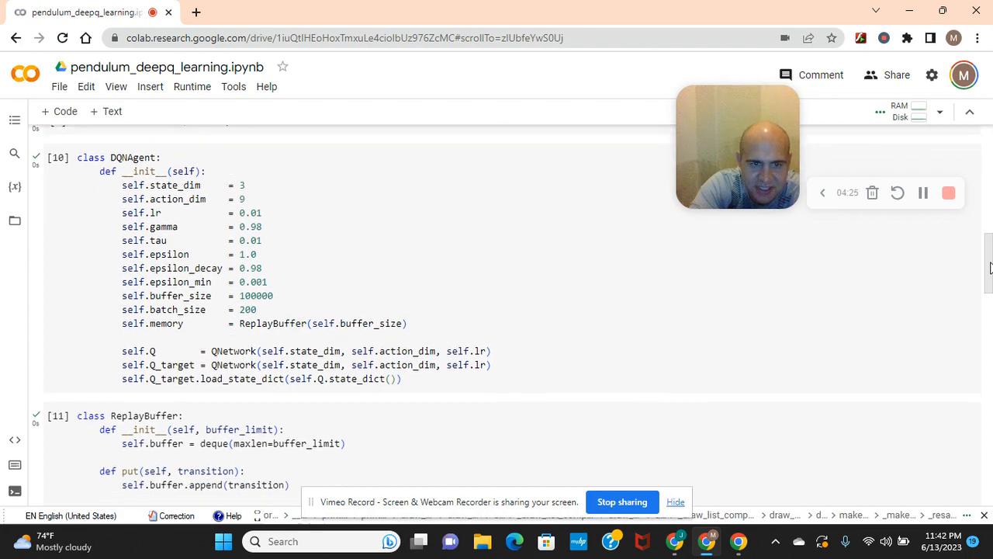
scroll(down, 3)
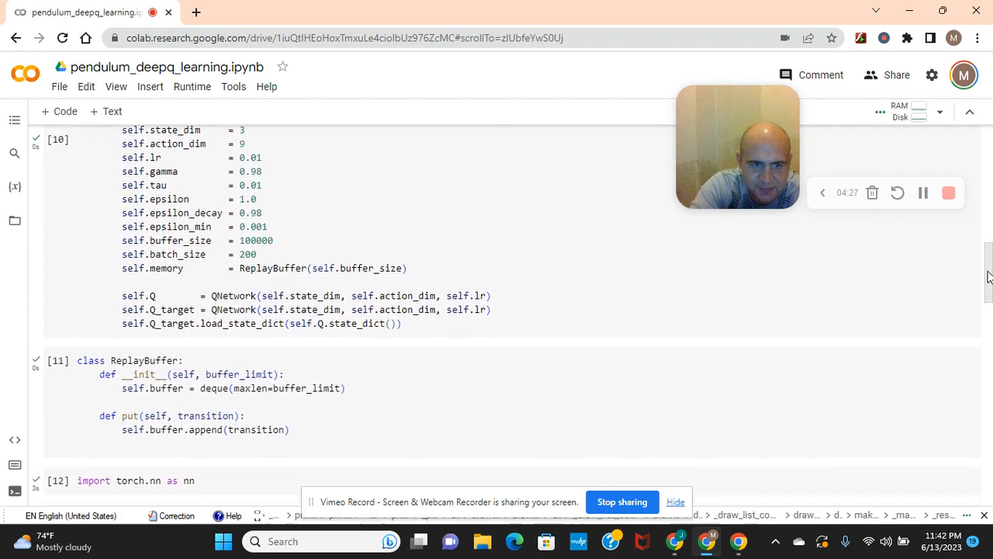
Step: Run the torch.nn import cell and scroll on to the QNetwork and optimizer cells
scroll(down, 3)
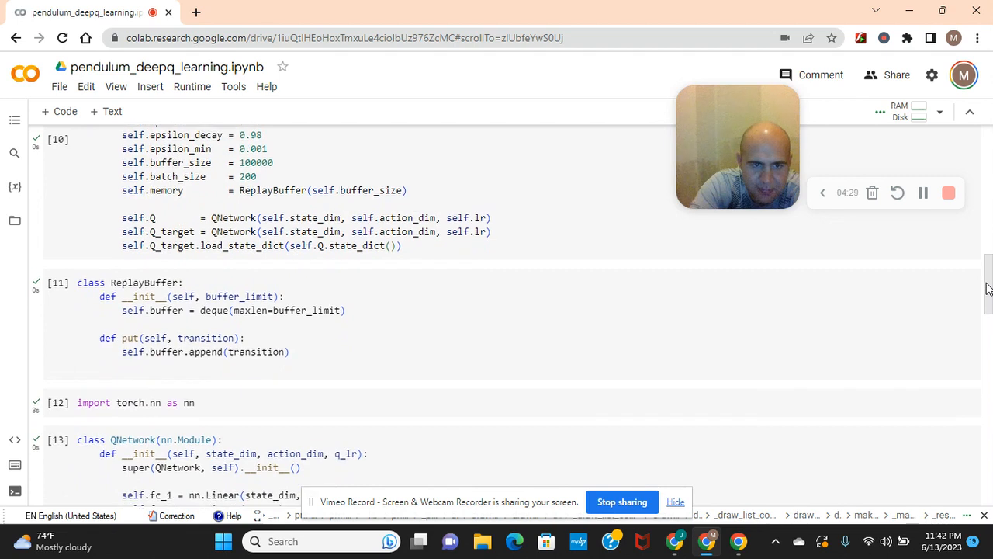
scroll(down, 3)
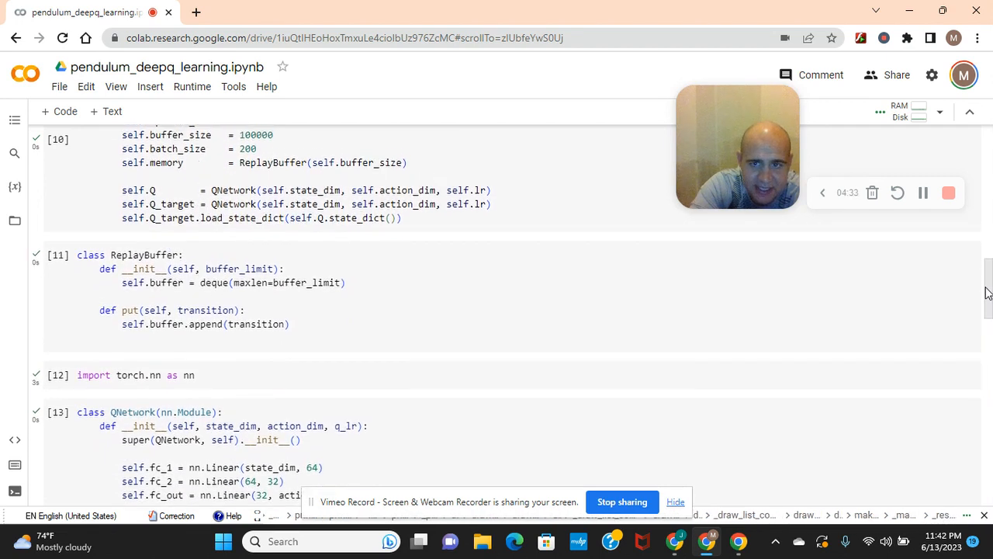
scroll(down, 3)
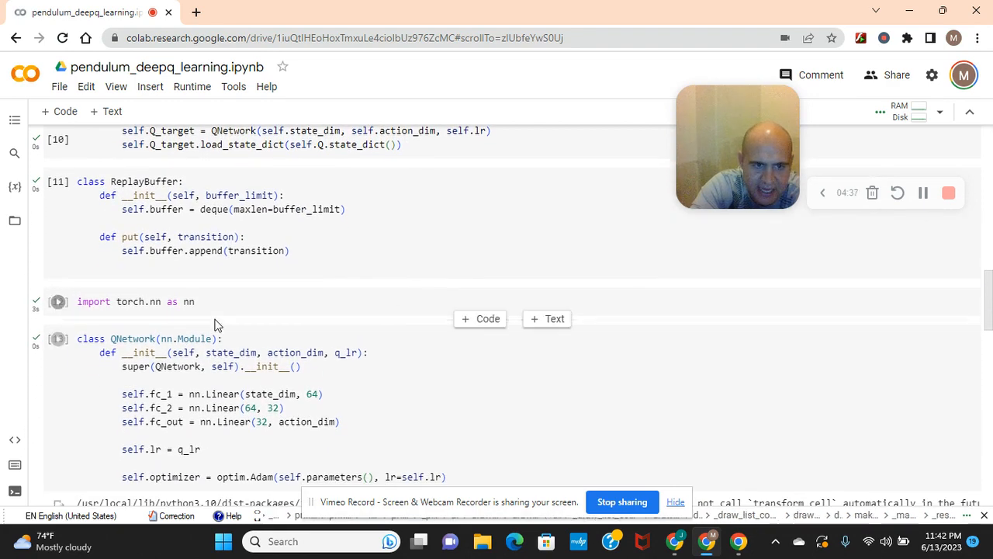
click(56, 301)
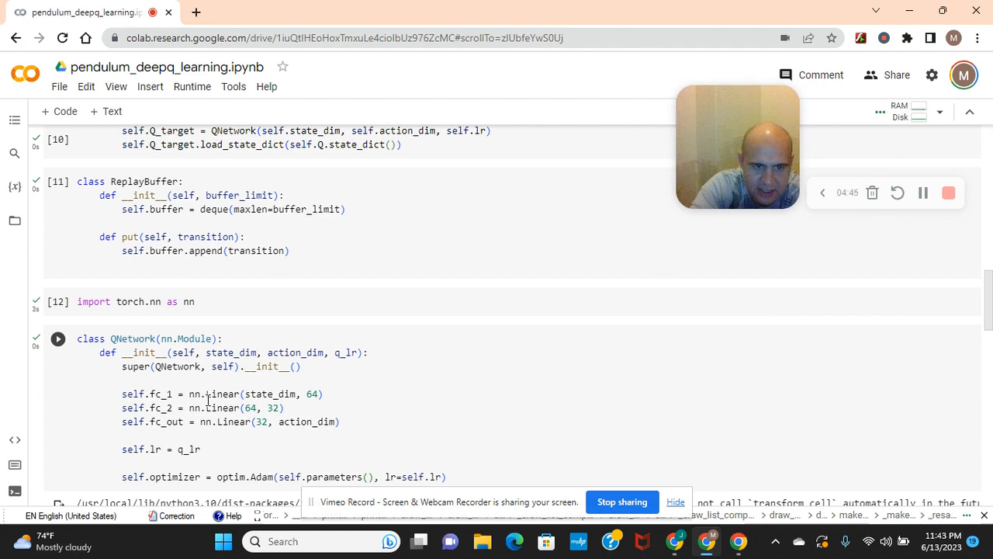
mouse_move(221, 407)
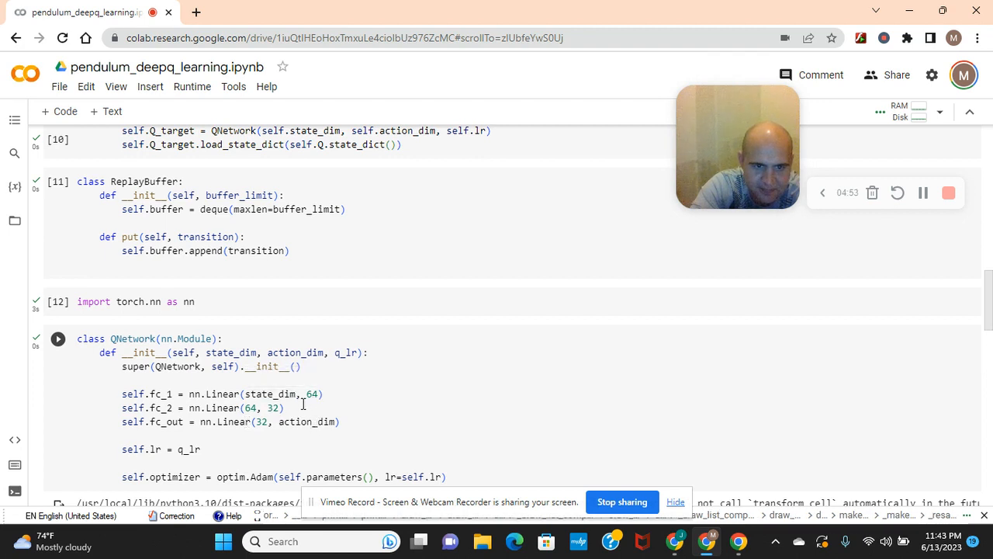
mouse_move(922, 372)
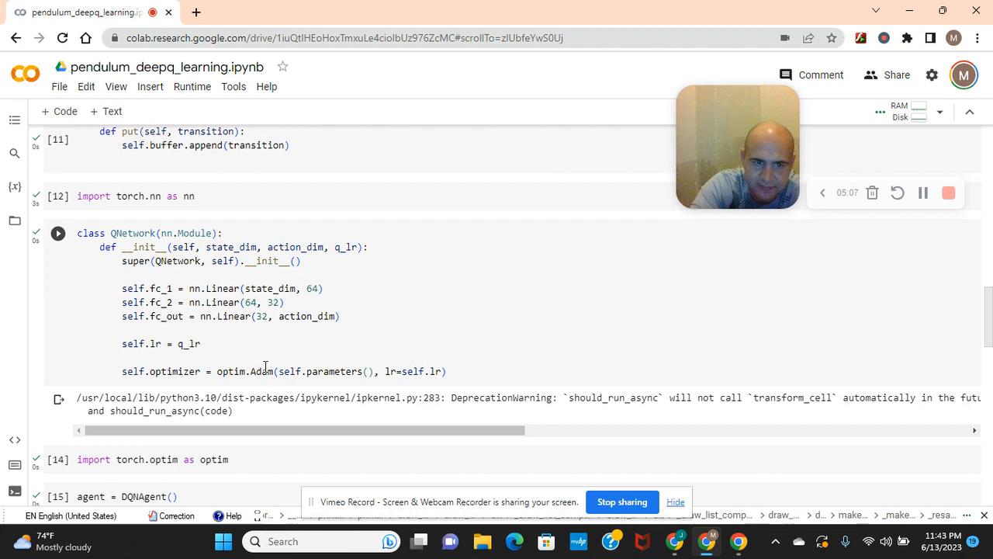
mouse_move(263, 371)
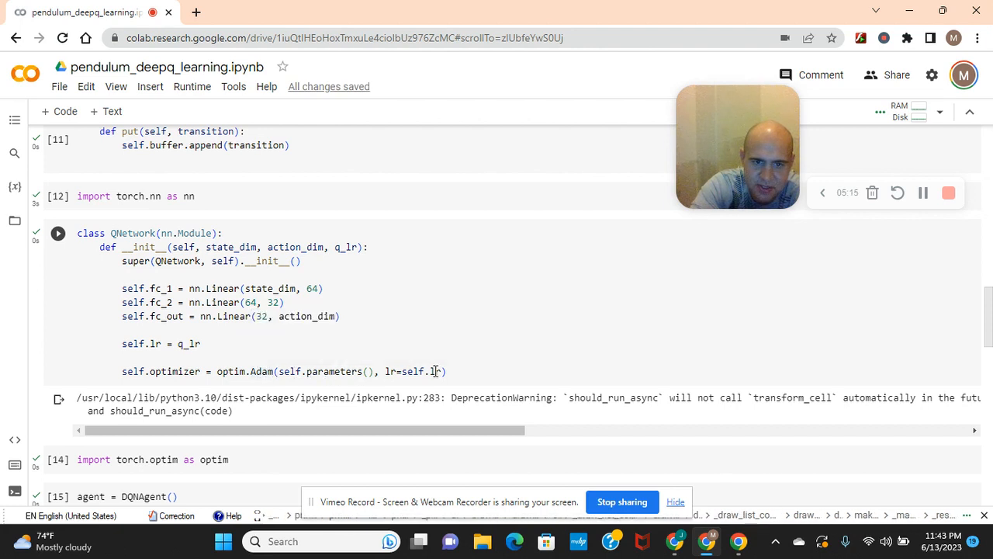
mouse_move(766, 351)
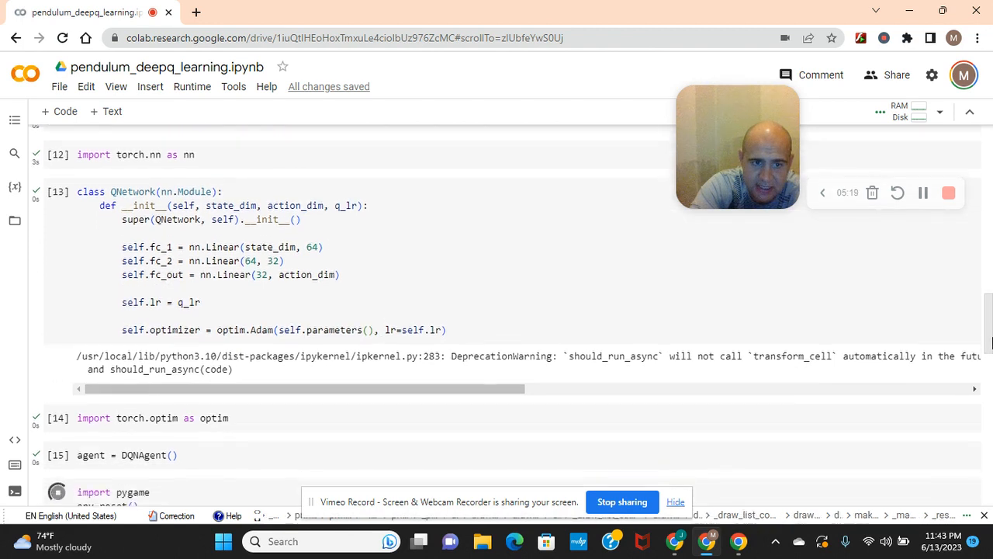
scroll(down, 3)
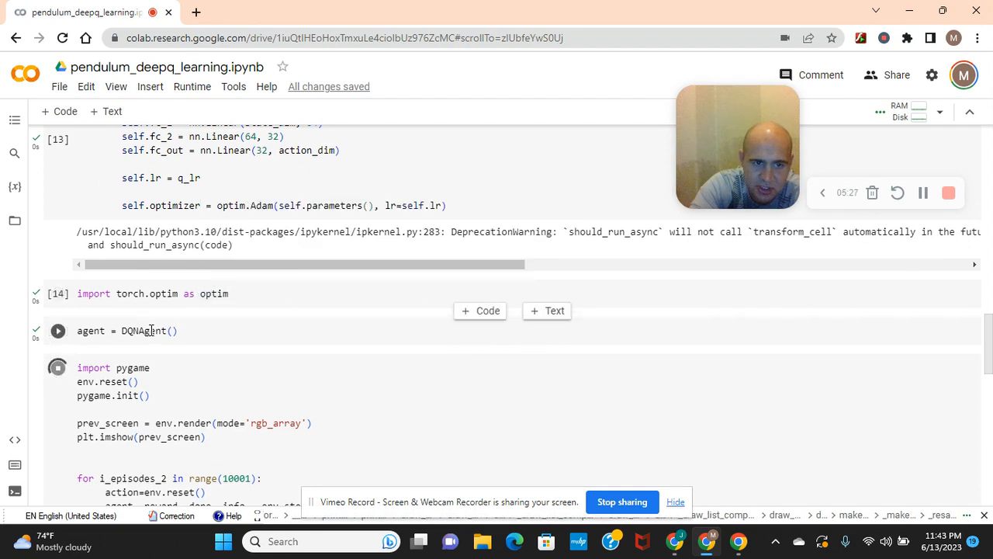
mouse_move(147, 329)
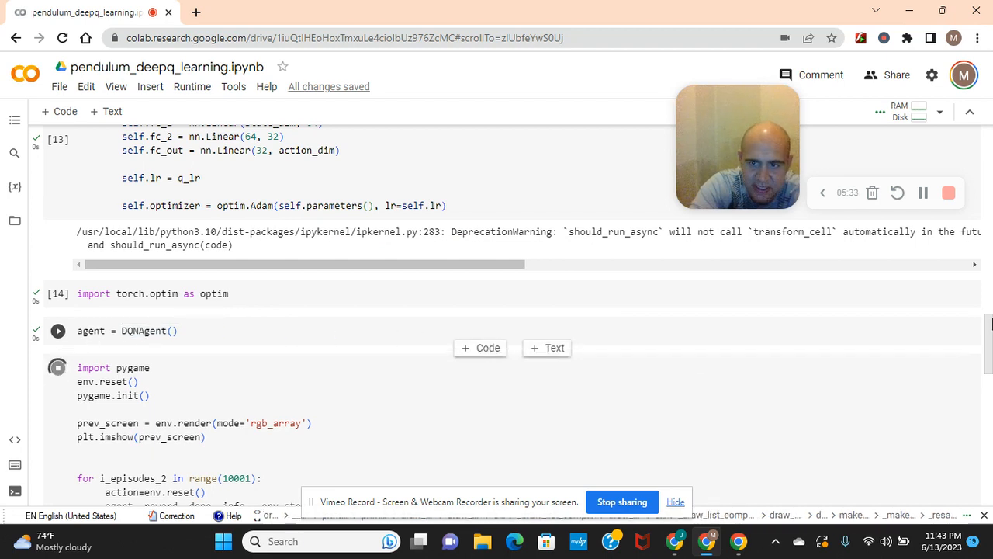
Step: Re-run the DQNAgent class definition, then scroll down to the agent instantiation and pygame cells
scroll(up, 3)
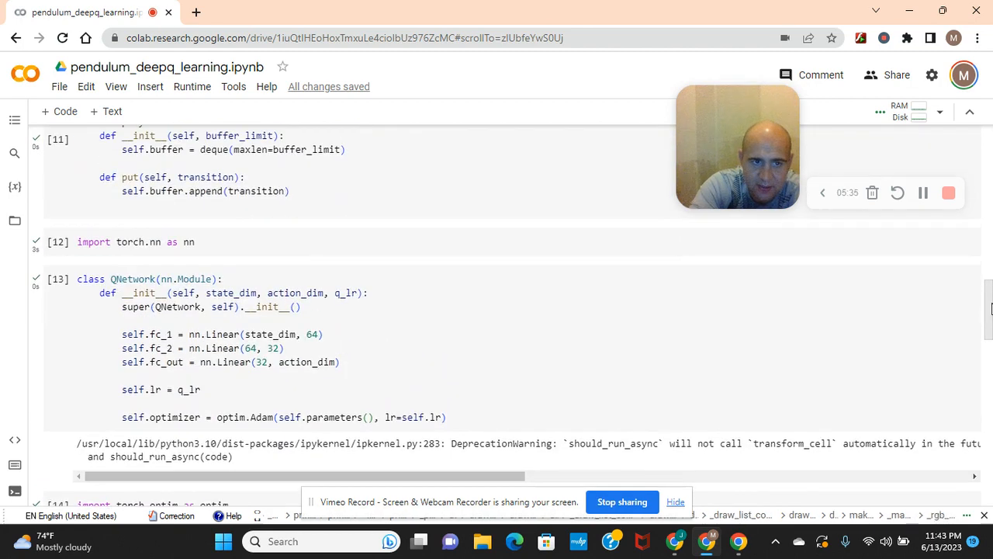
scroll(up, 3)
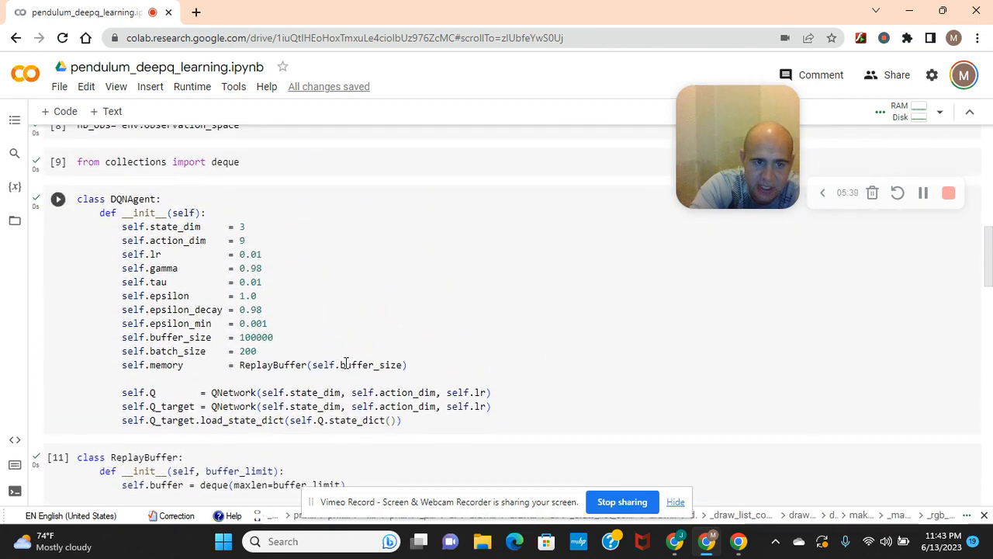
click(58, 199)
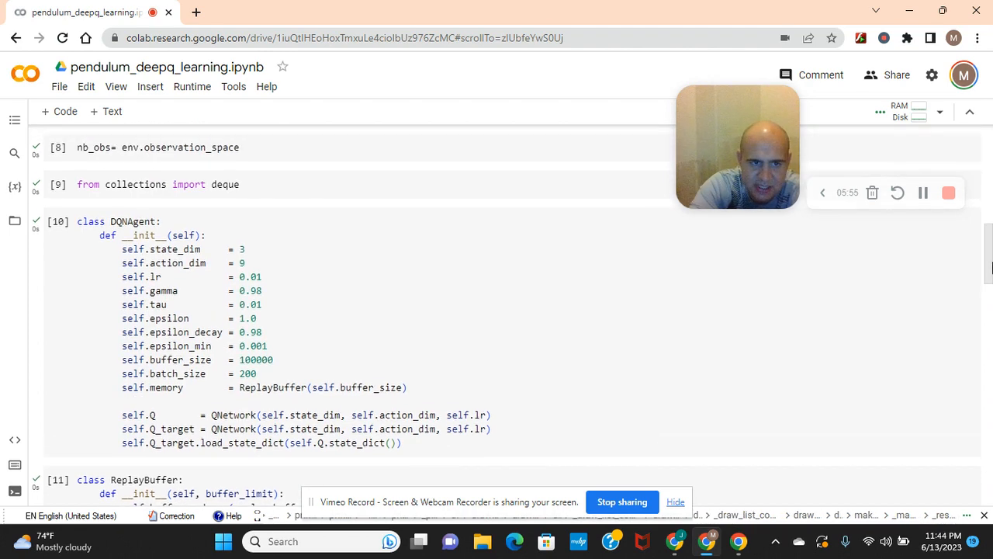
scroll(down, 3)
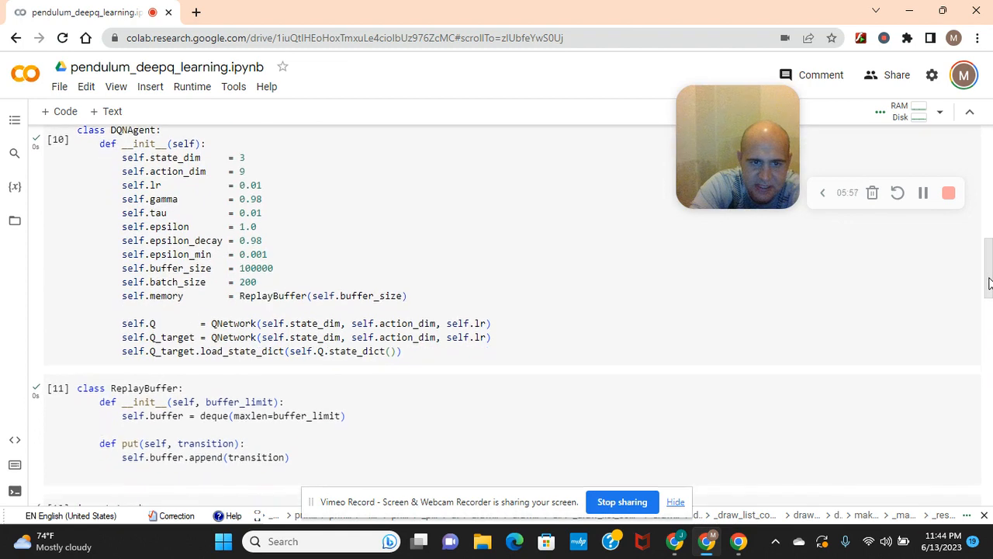
scroll(down, 3)
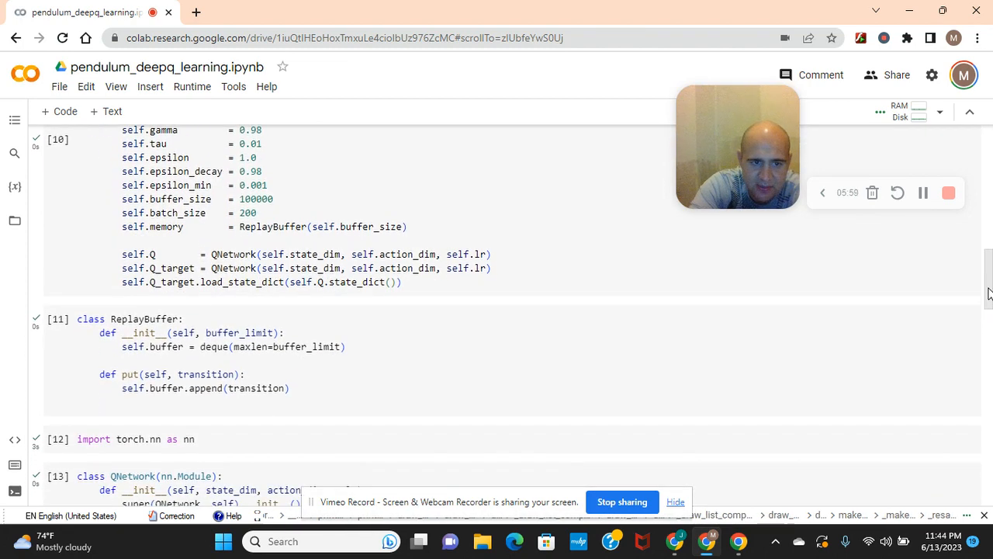
scroll(down, 3)
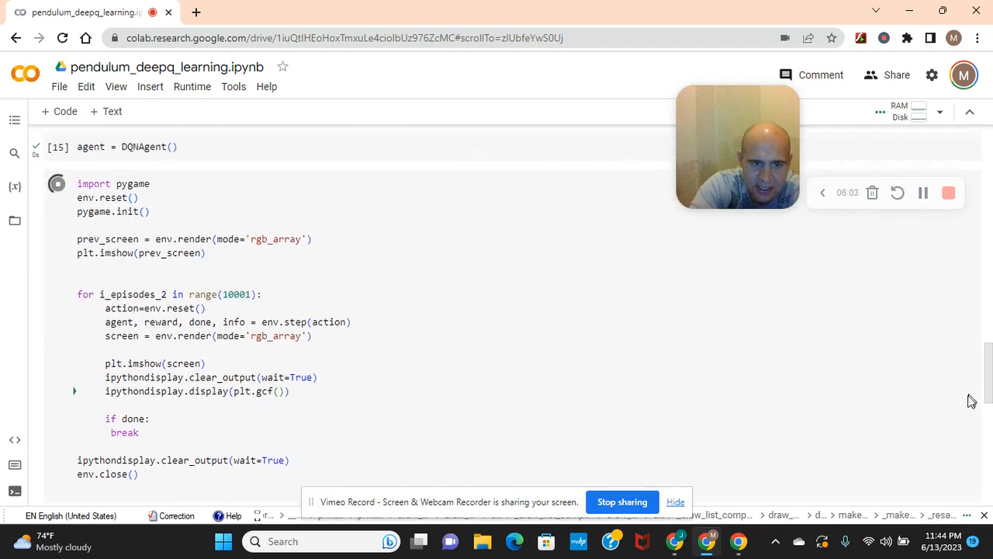
Step: Run the pygame env.render loop so animated pendulum frames appear below the cell
click(58, 146)
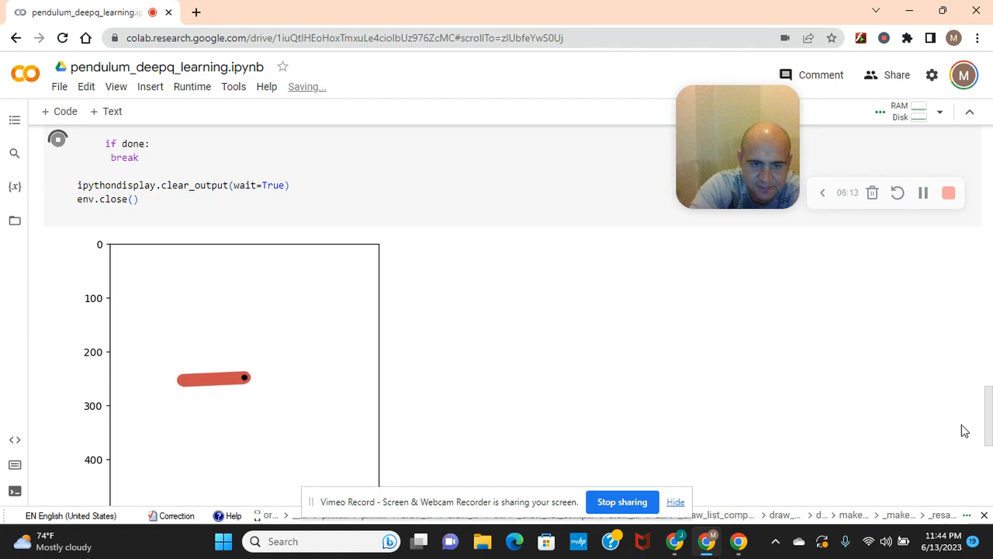
scroll(up, 3)
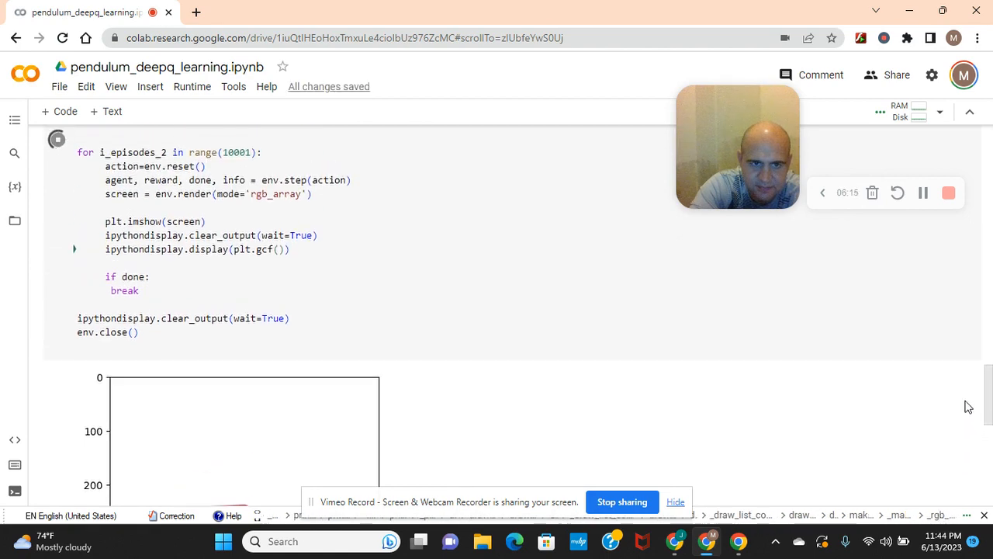
scroll(up, 3)
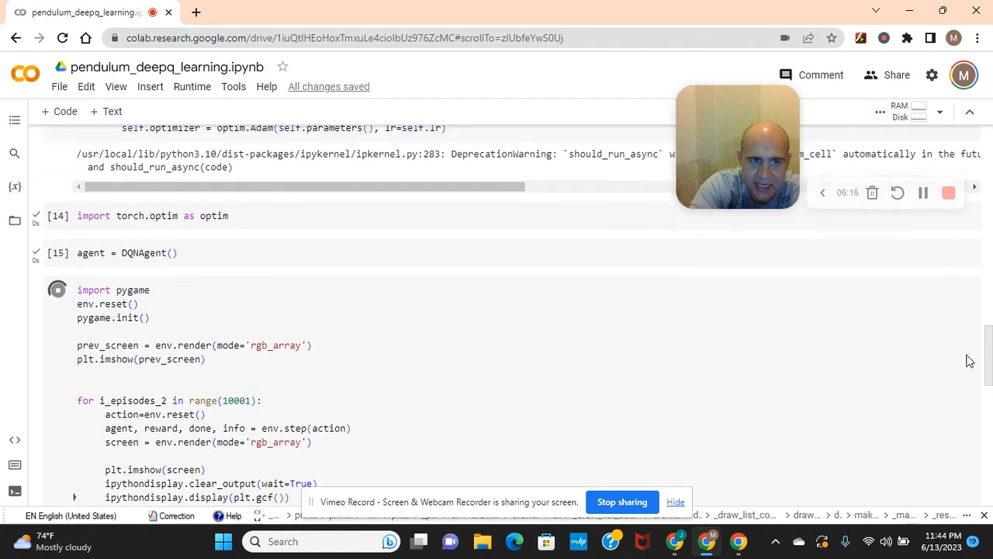
scroll(up, 3)
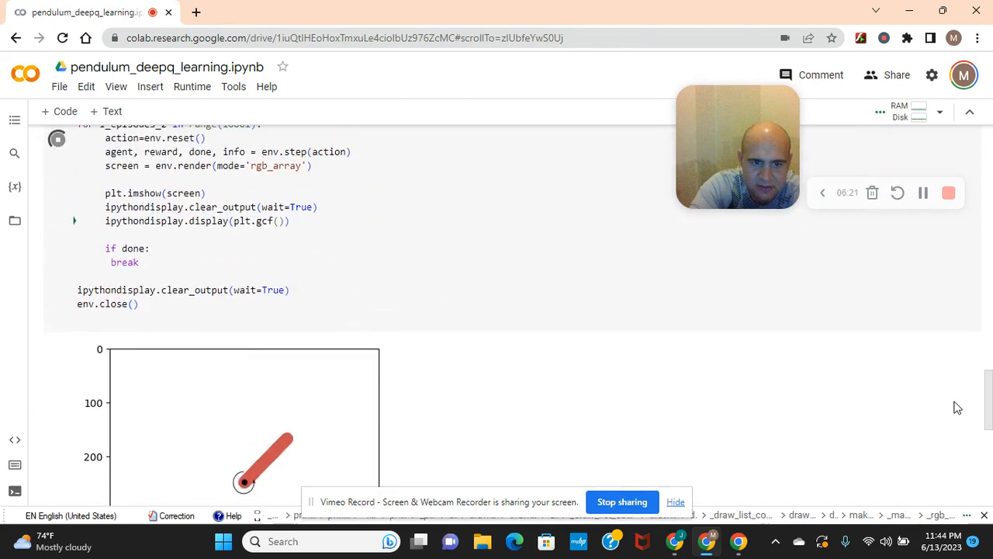
scroll(up, 3)
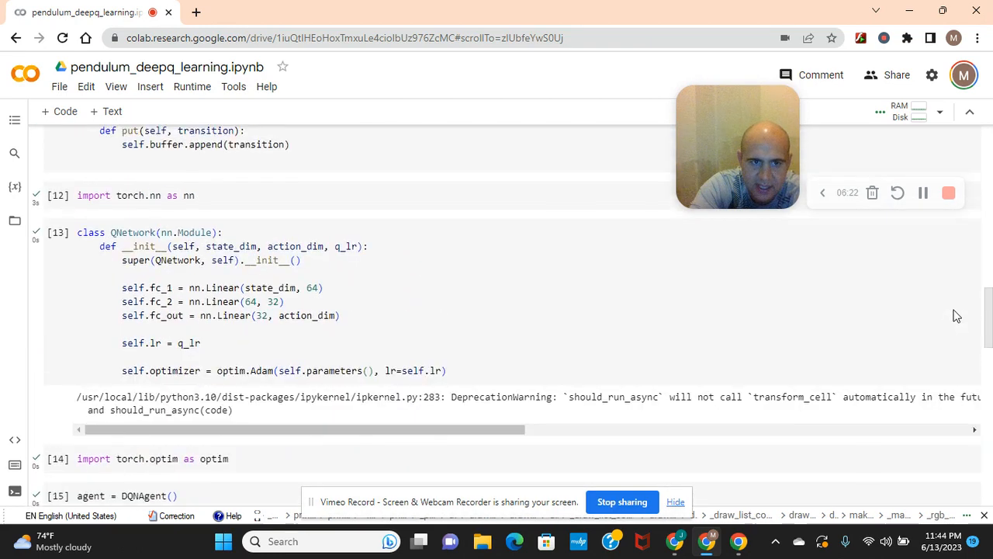
scroll(up, 3)
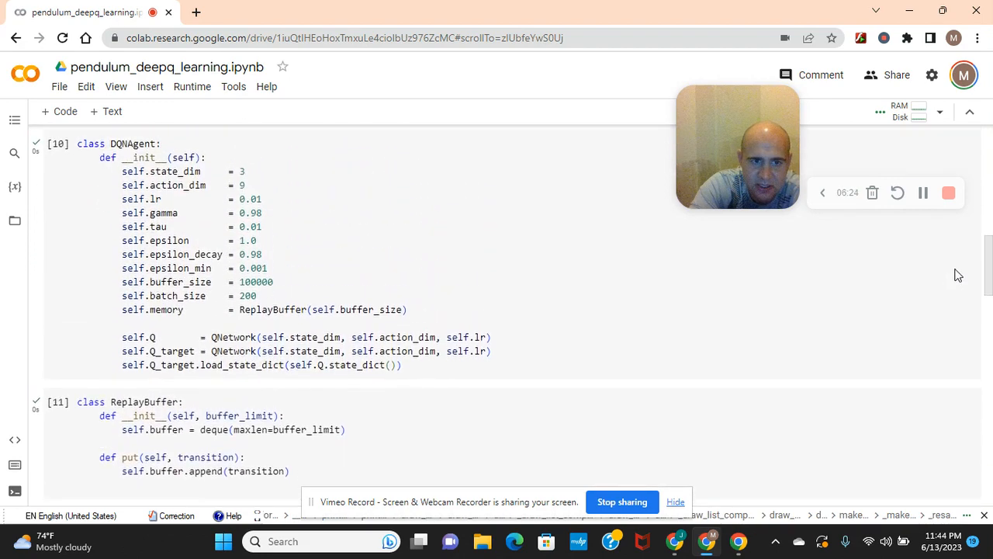
scroll(up, 3)
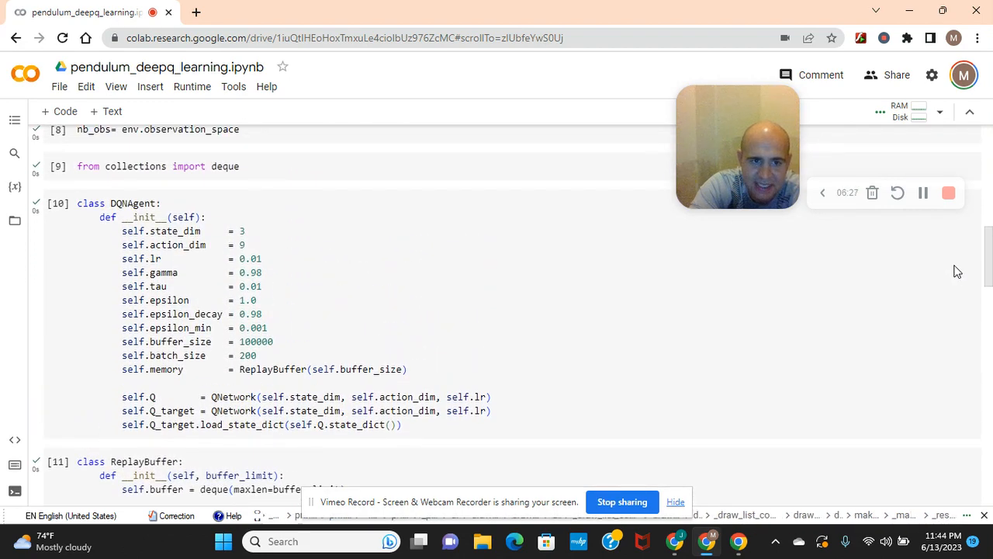
scroll(down, 3)
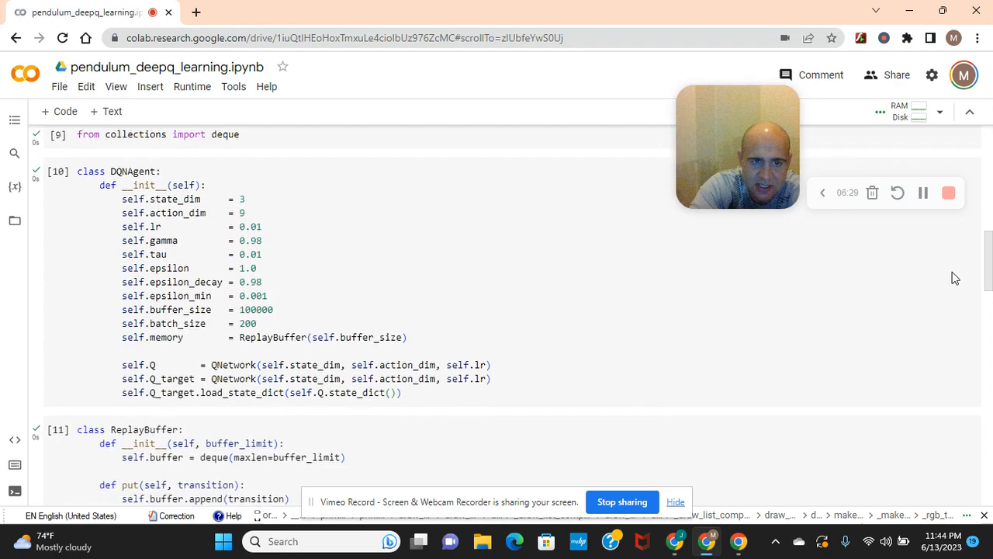
scroll(down, 3)
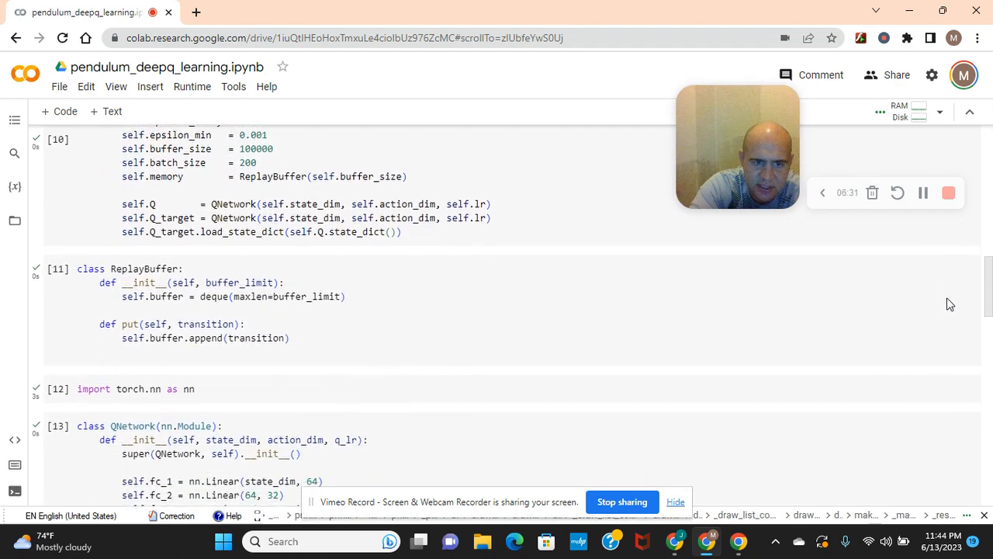
scroll(down, 3)
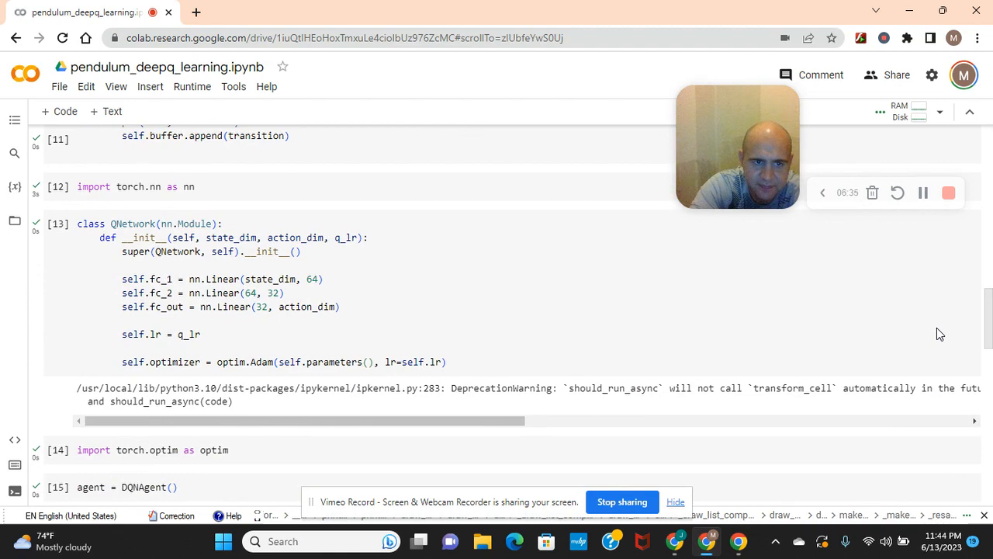
scroll(up, 3)
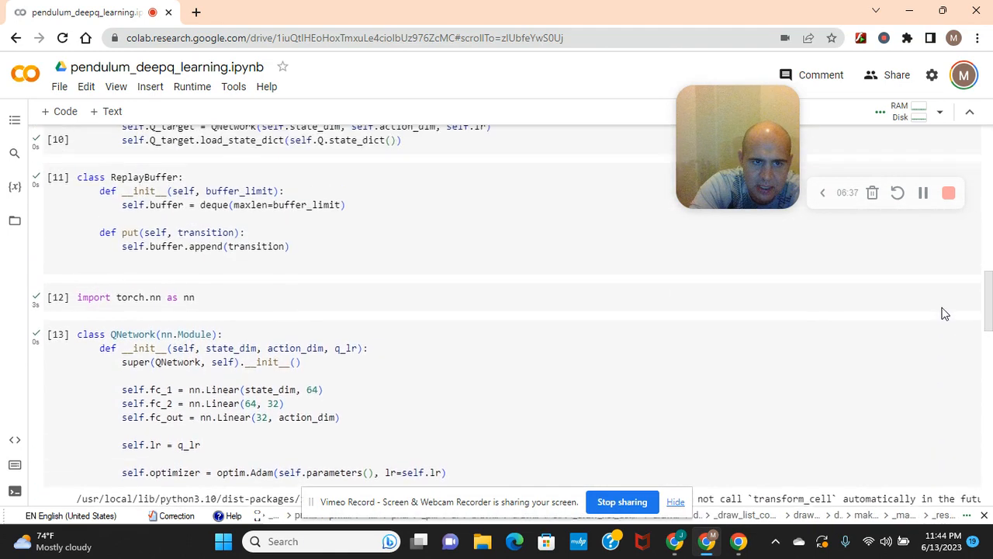
scroll(up, 3)
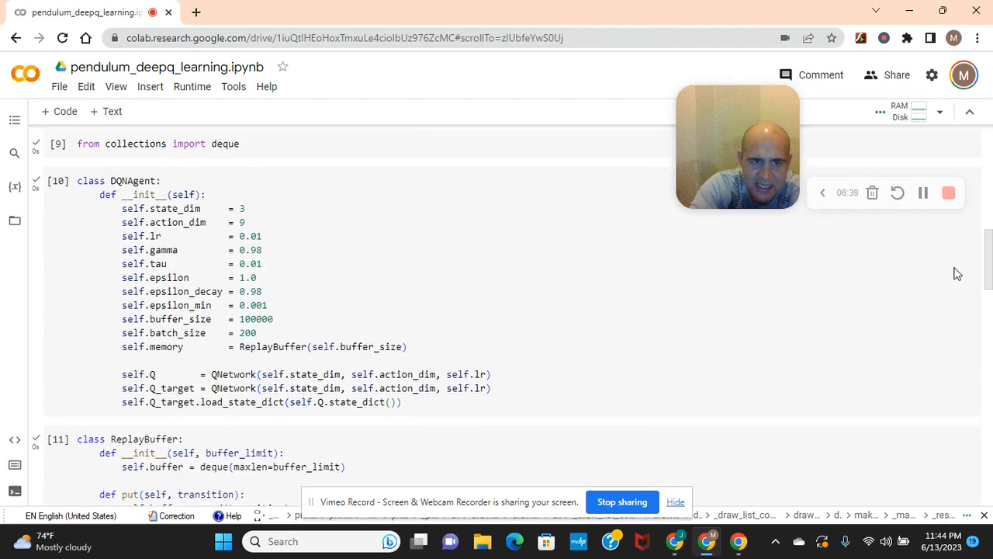
scroll(up, 3)
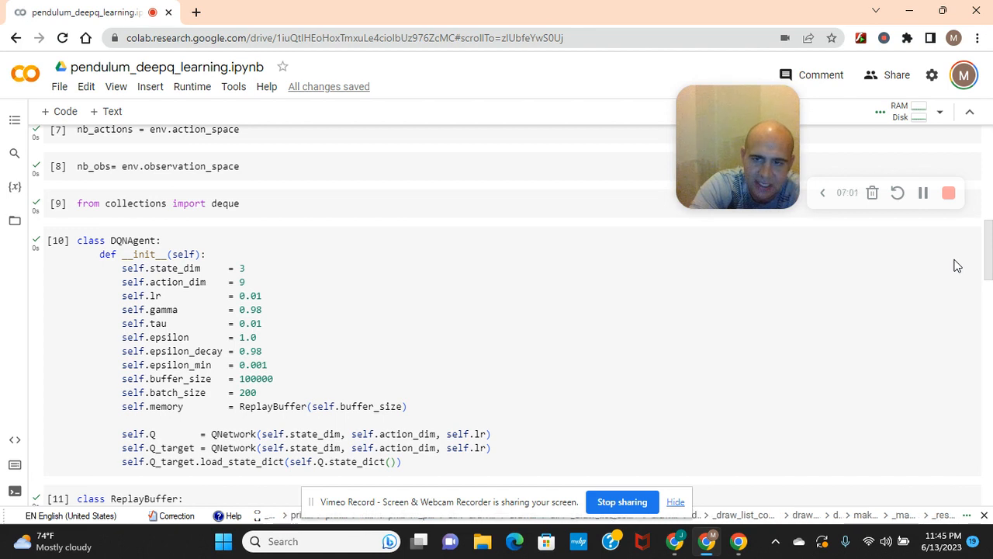
scroll(down, 3)
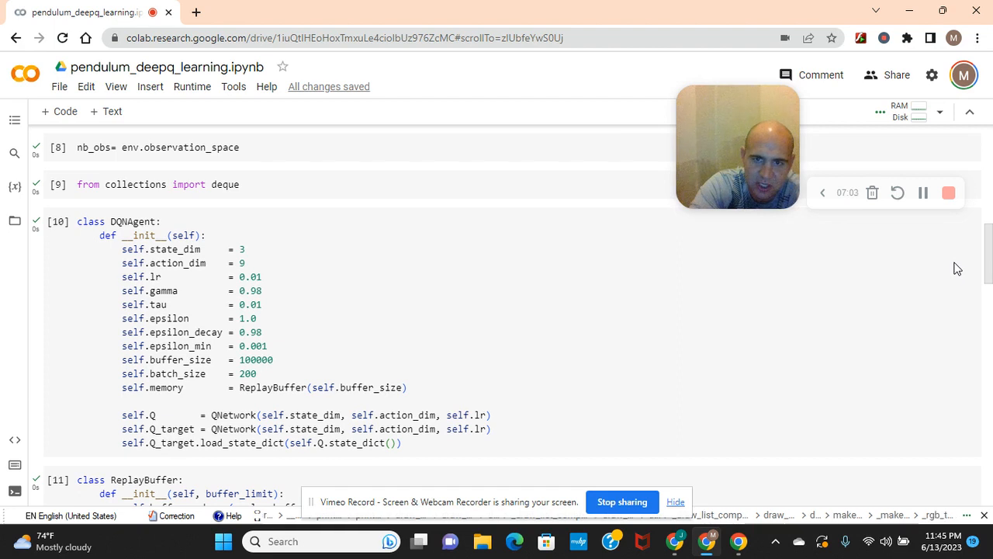
scroll(down, 3)
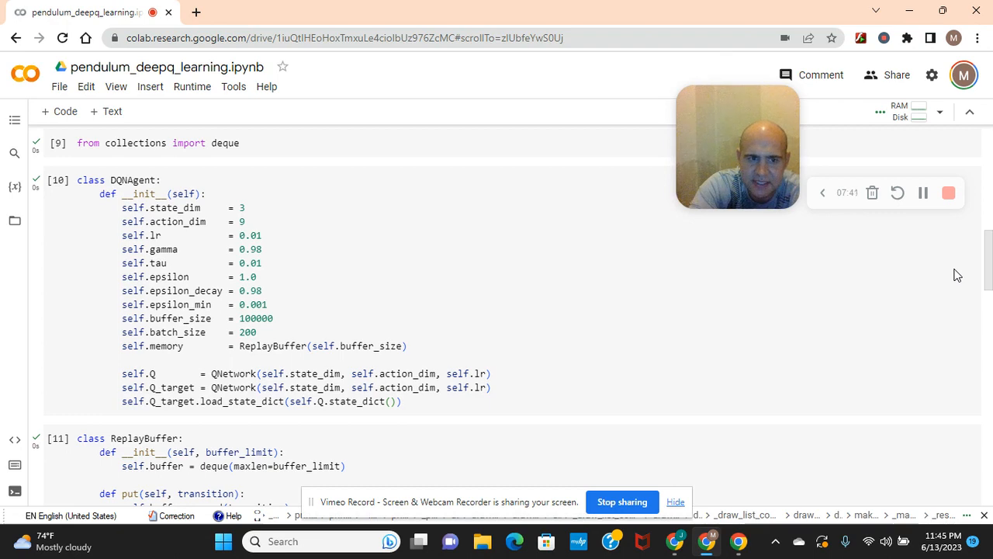
scroll(down, 3)
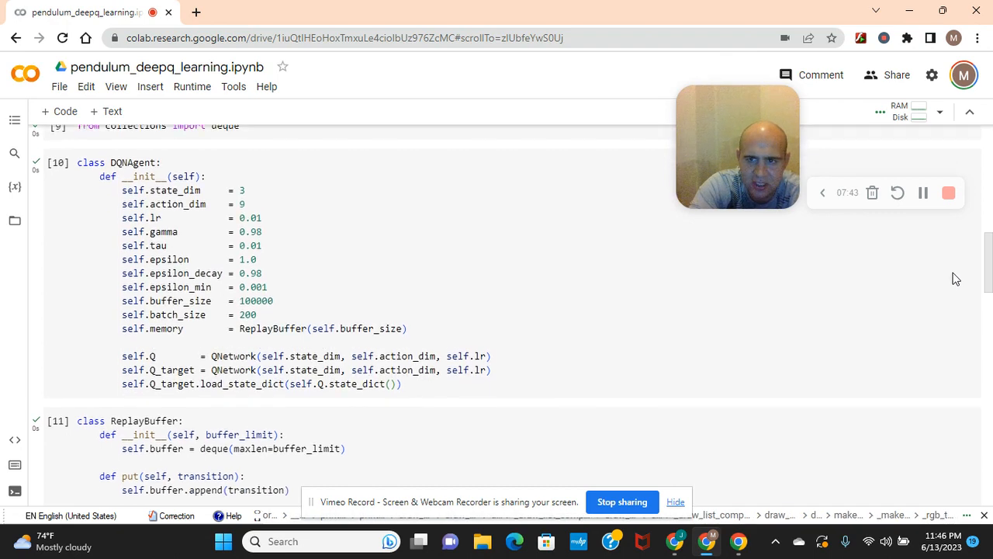
scroll(down, 3)
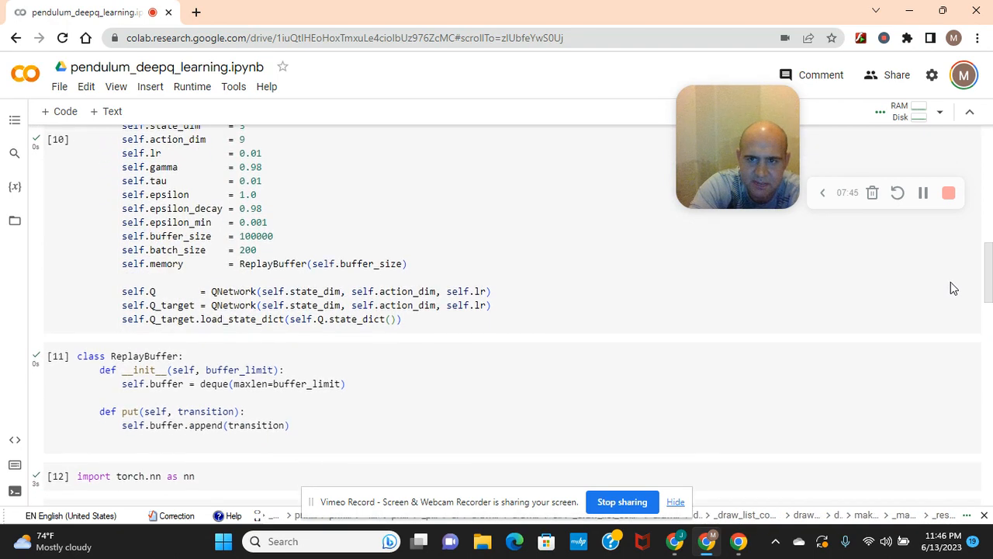
scroll(down, 3)
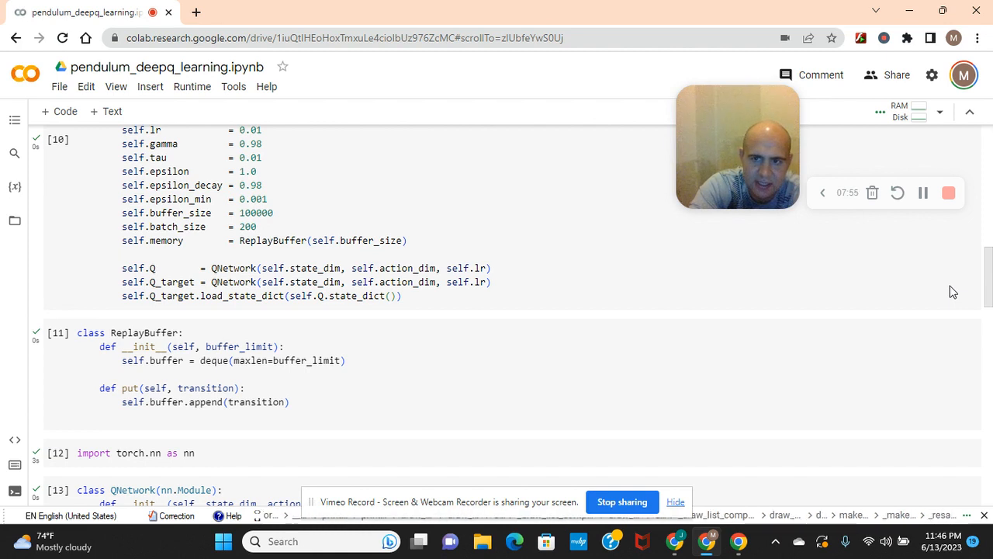
scroll(down, 3)
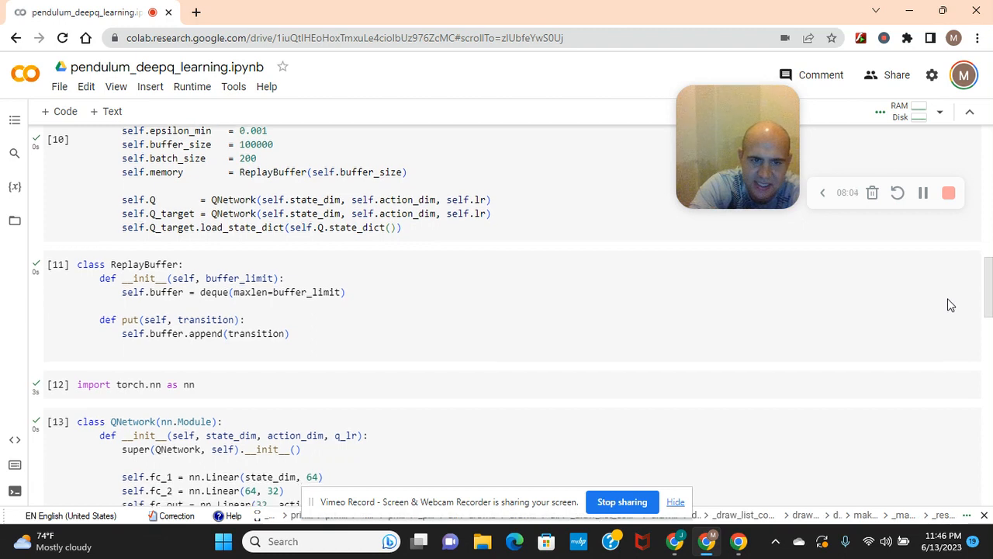
scroll(down, 3)
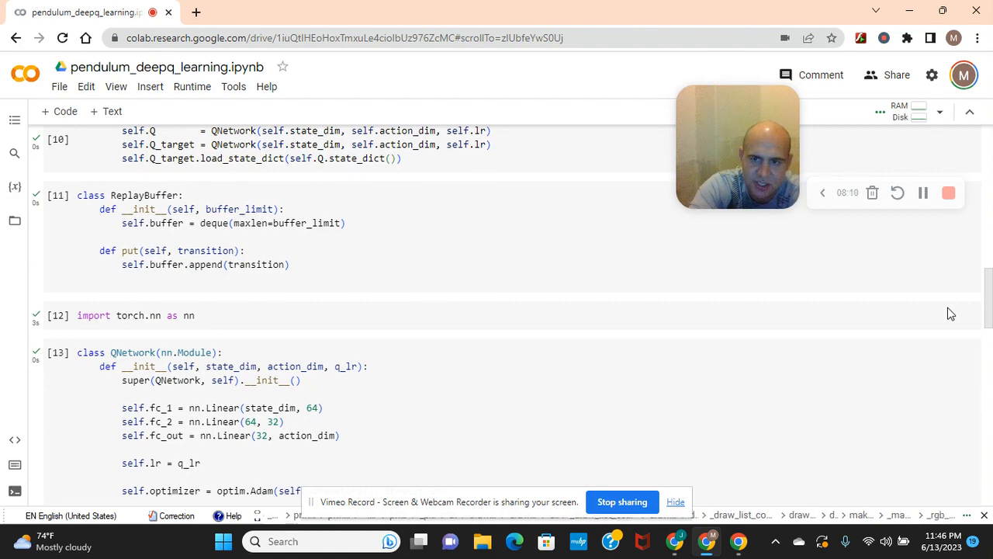
scroll(down, 3)
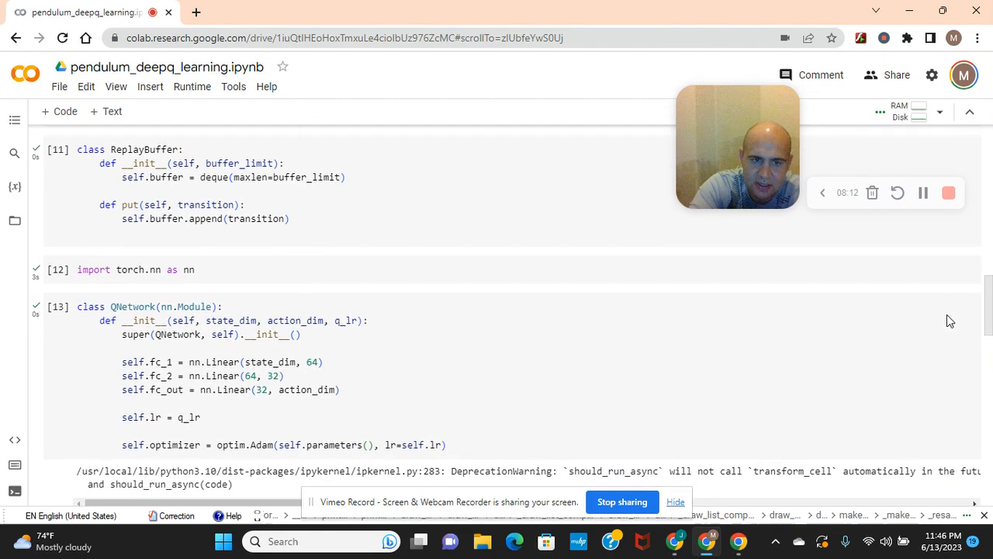
scroll(down, 3)
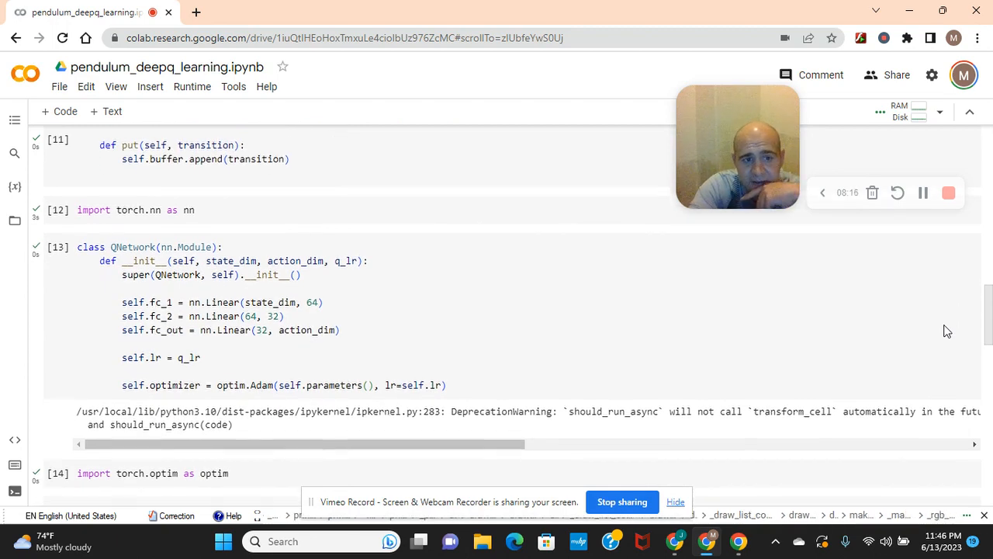
scroll(up, 3)
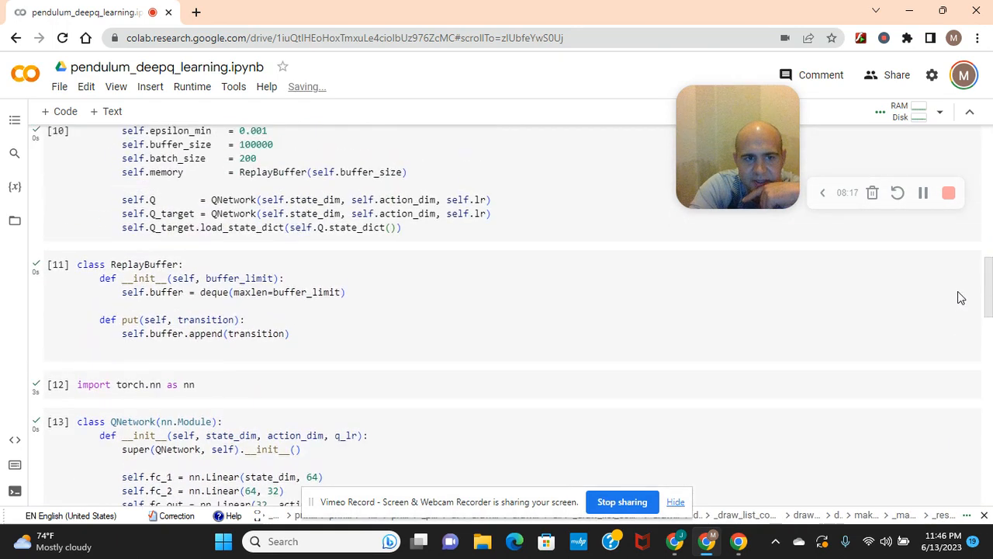
scroll(up, 3)
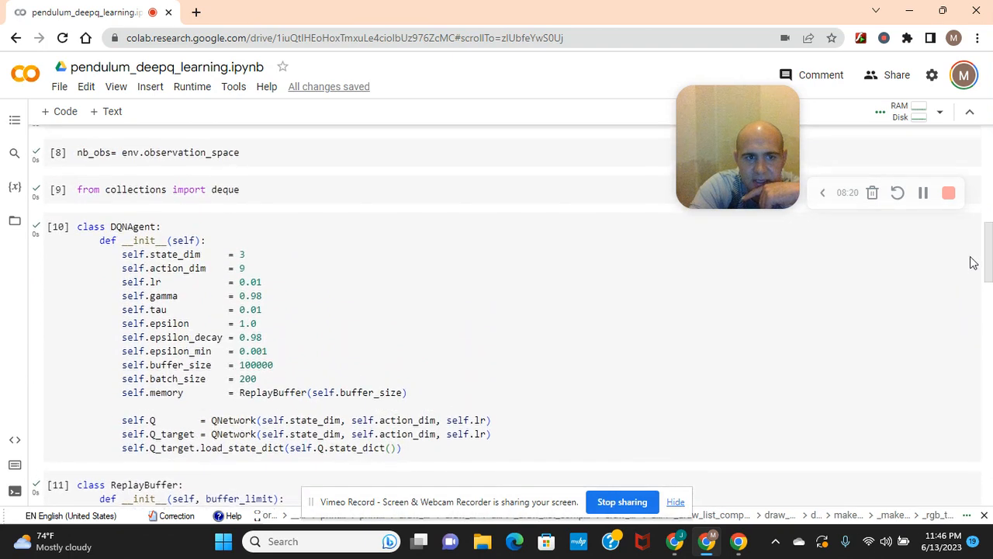
scroll(up, 3)
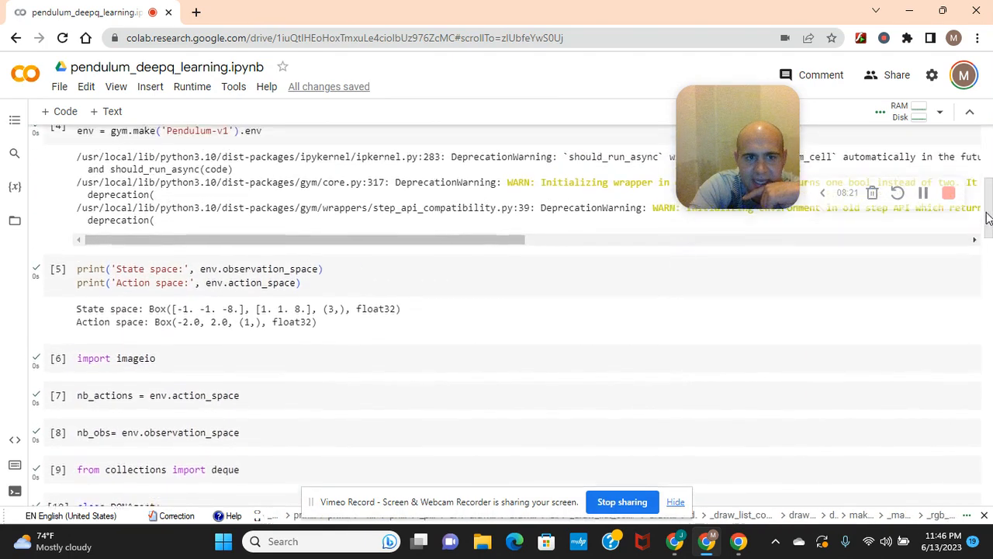
scroll(up, 3)
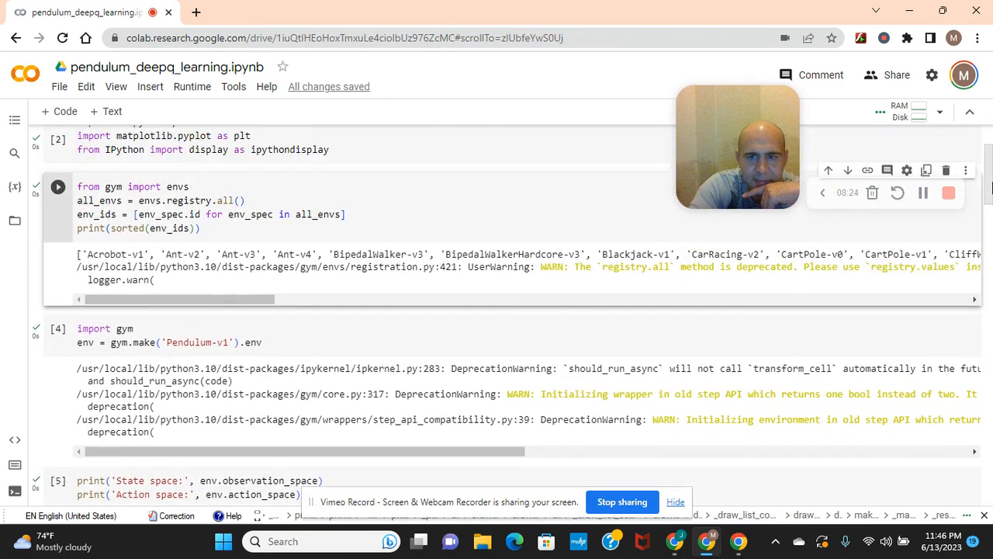
scroll(up, 3)
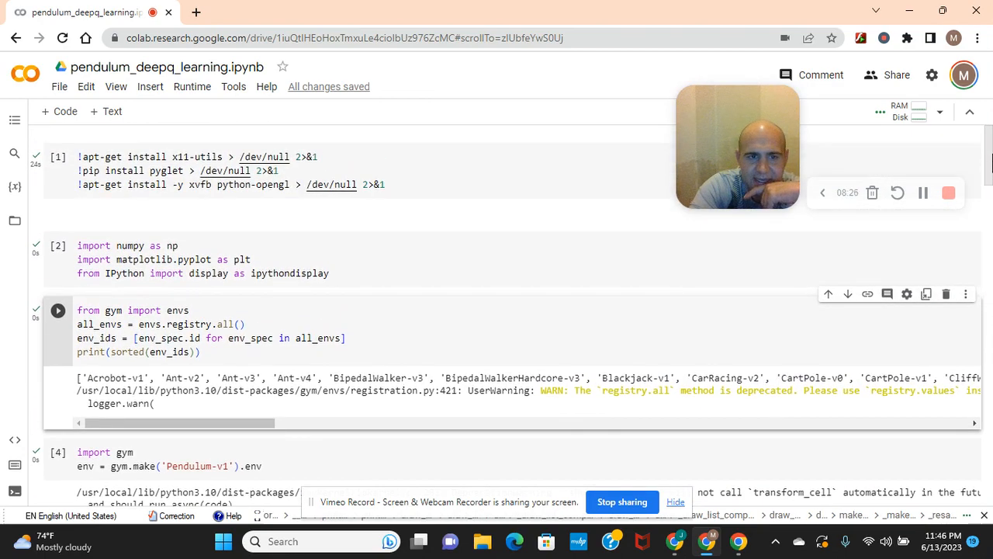
scroll(down, 3)
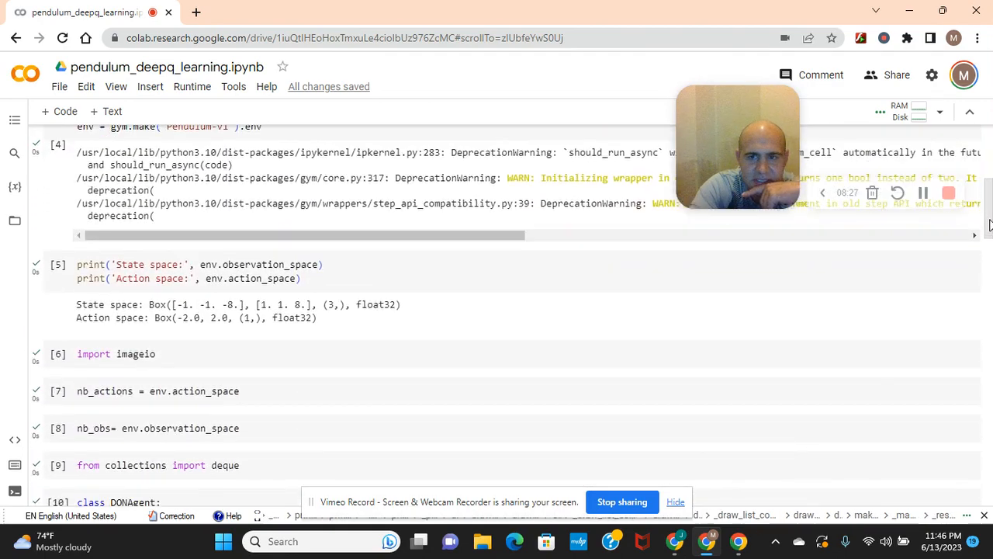
scroll(down, 3)
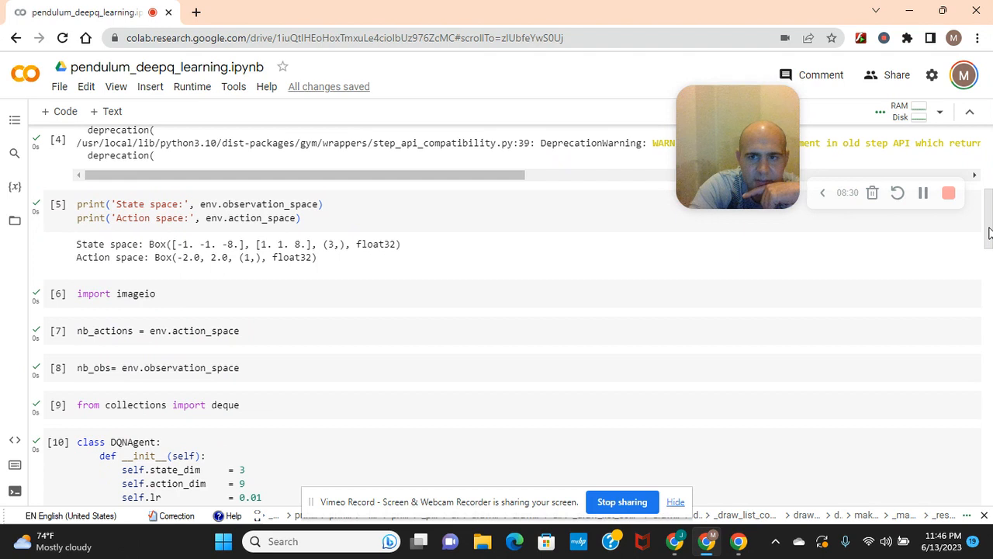
scroll(down, 3)
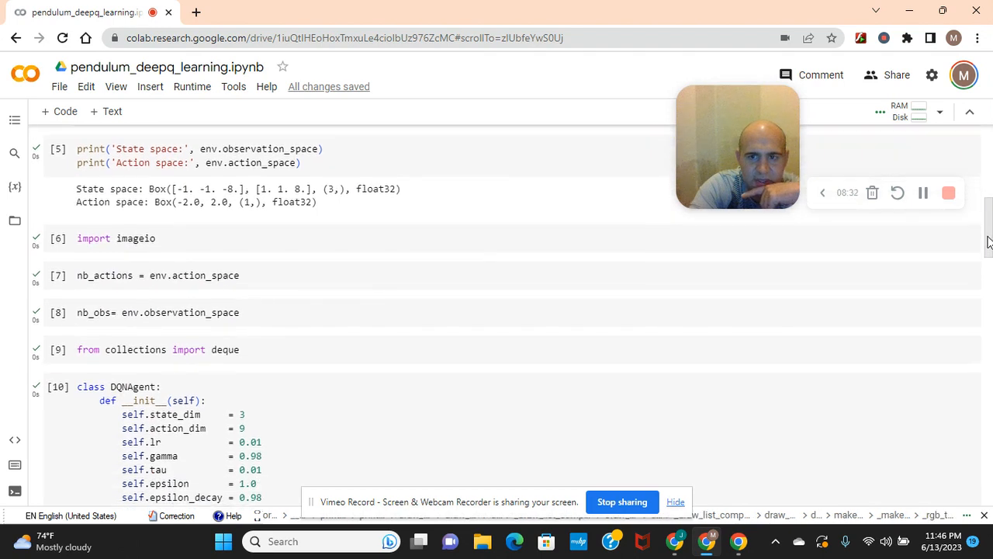
scroll(down, 3)
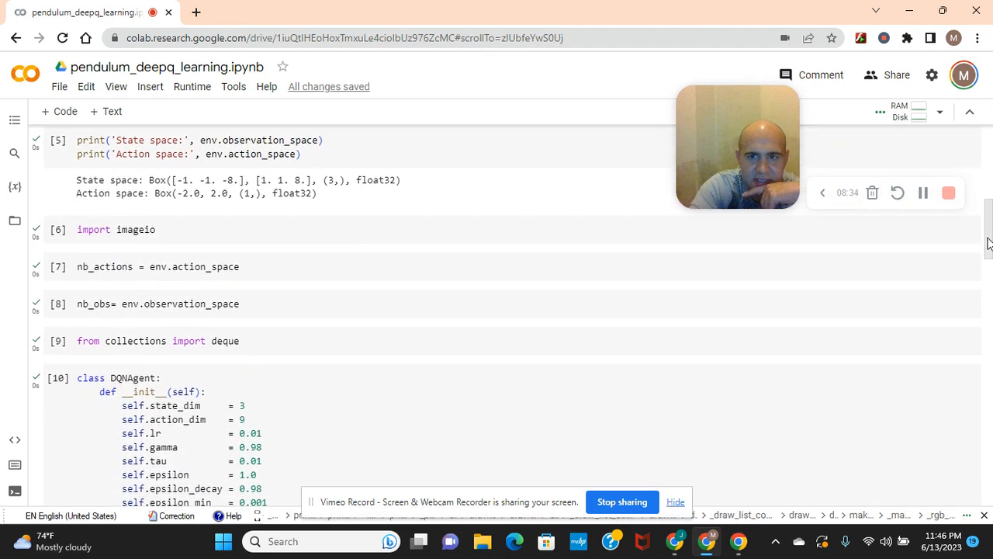
scroll(down, 3)
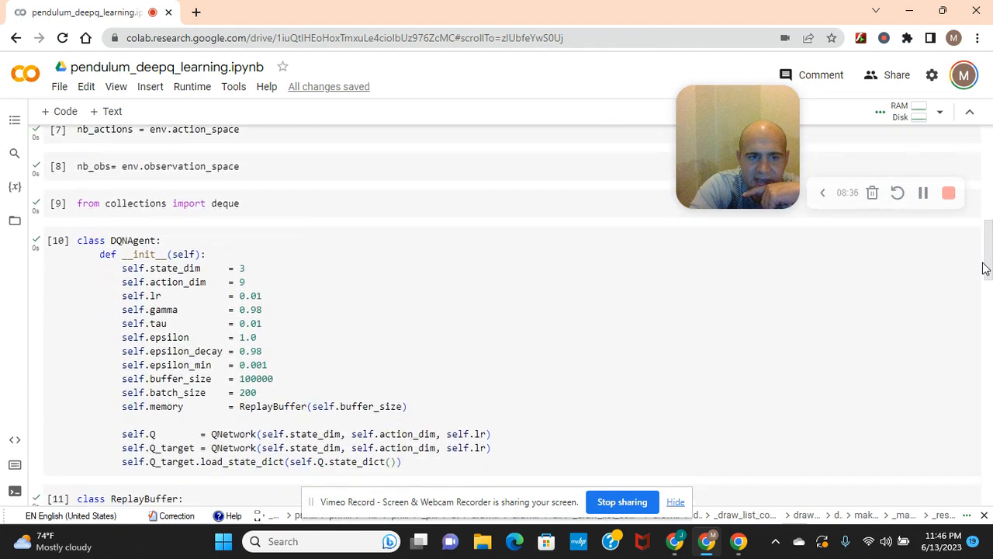
scroll(down, 3)
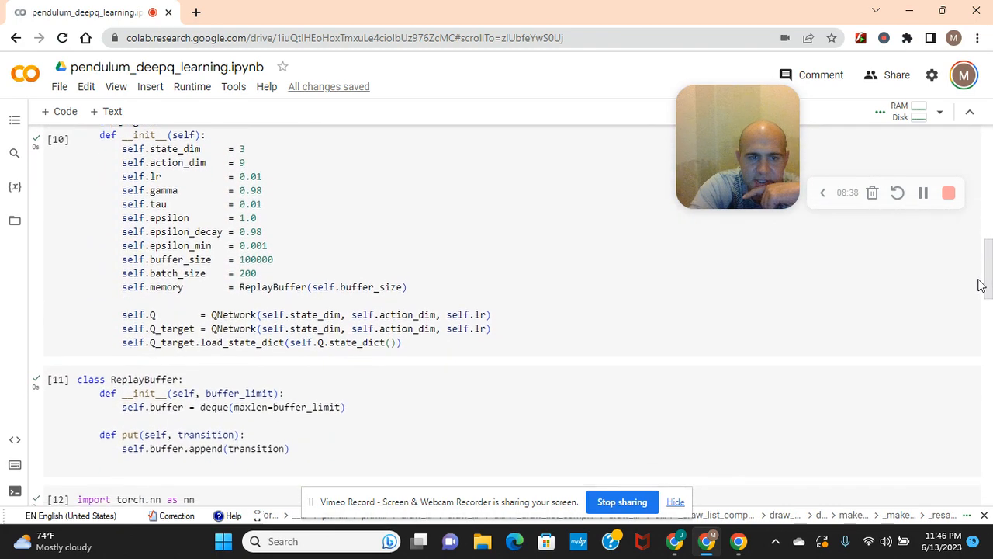
scroll(down, 3)
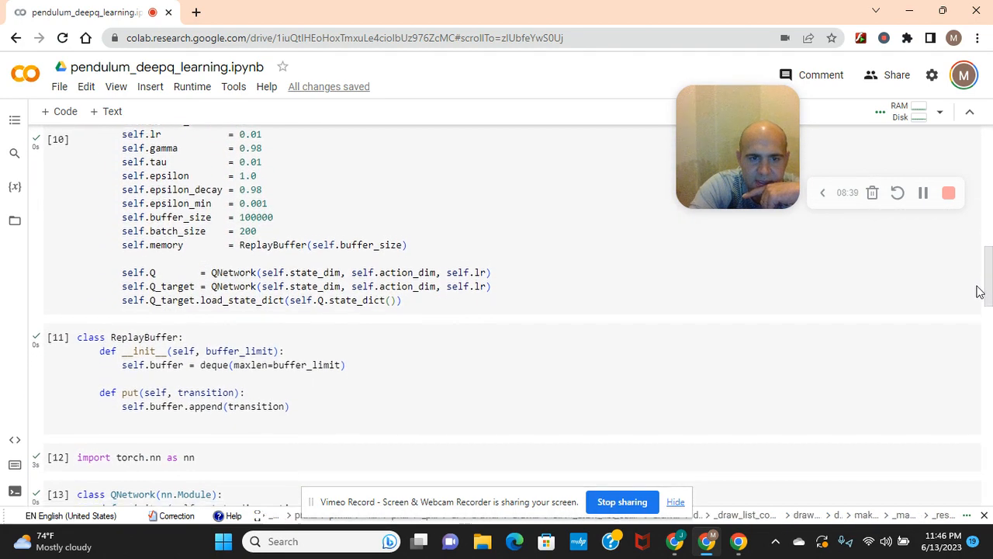
scroll(down, 3)
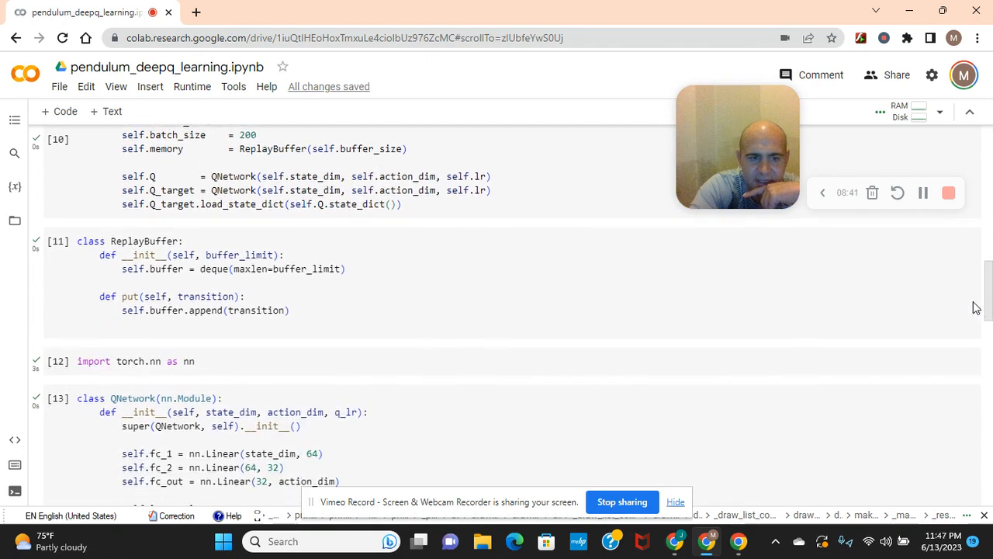
scroll(down, 3)
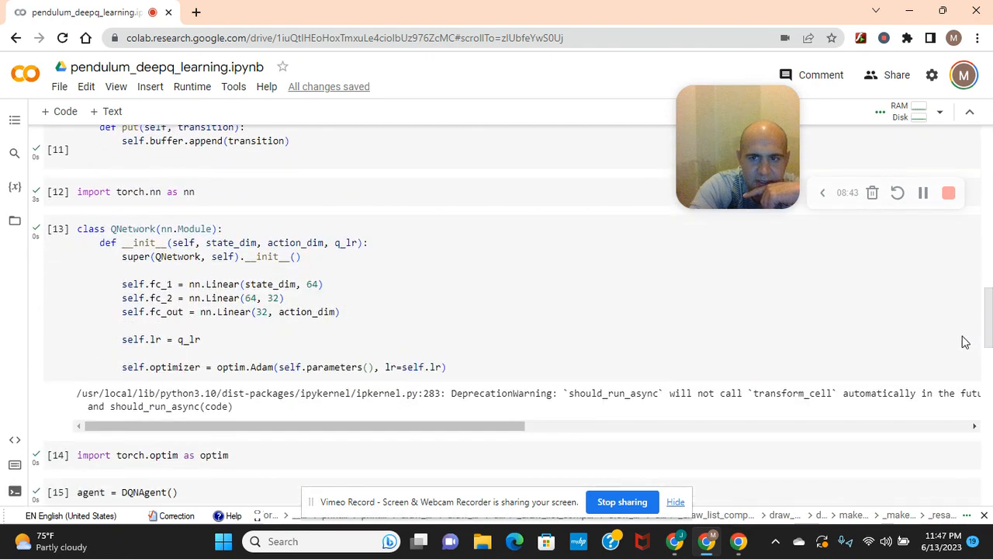
scroll(down, 3)
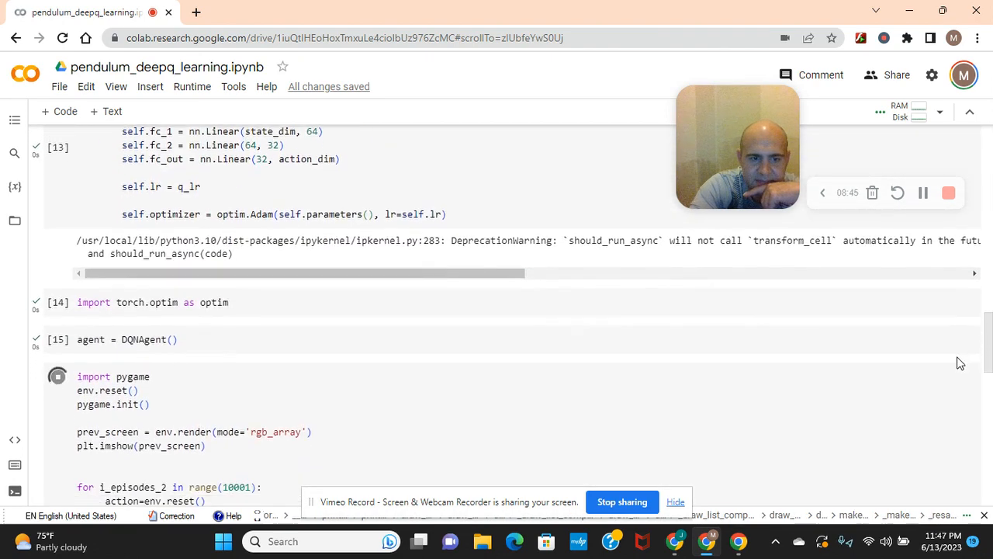
scroll(down, 3)
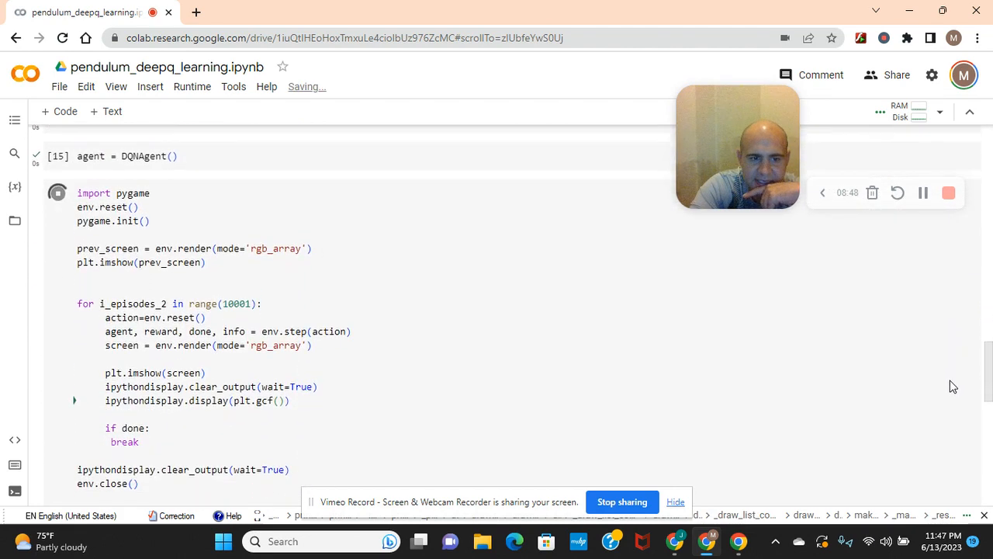
scroll(down, 3)
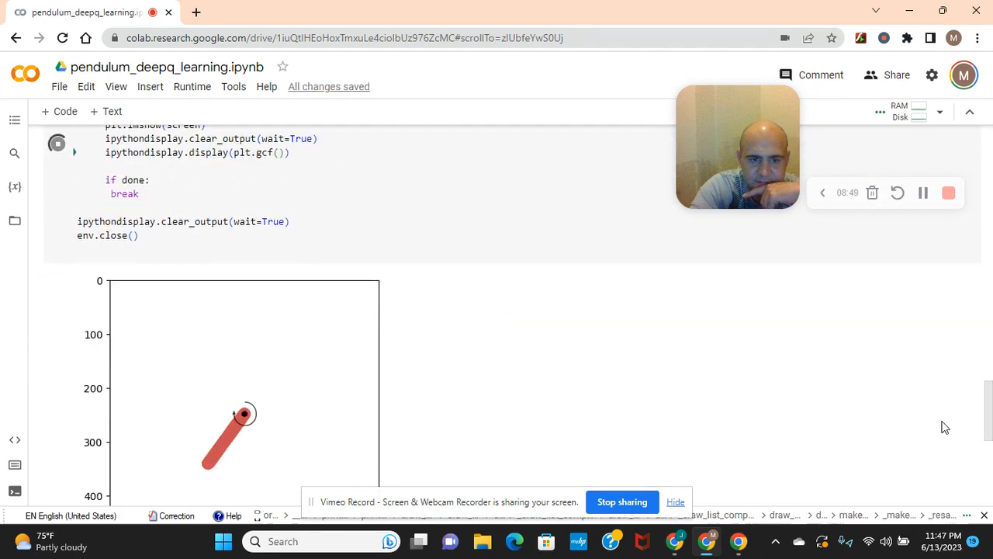
scroll(up, 3)
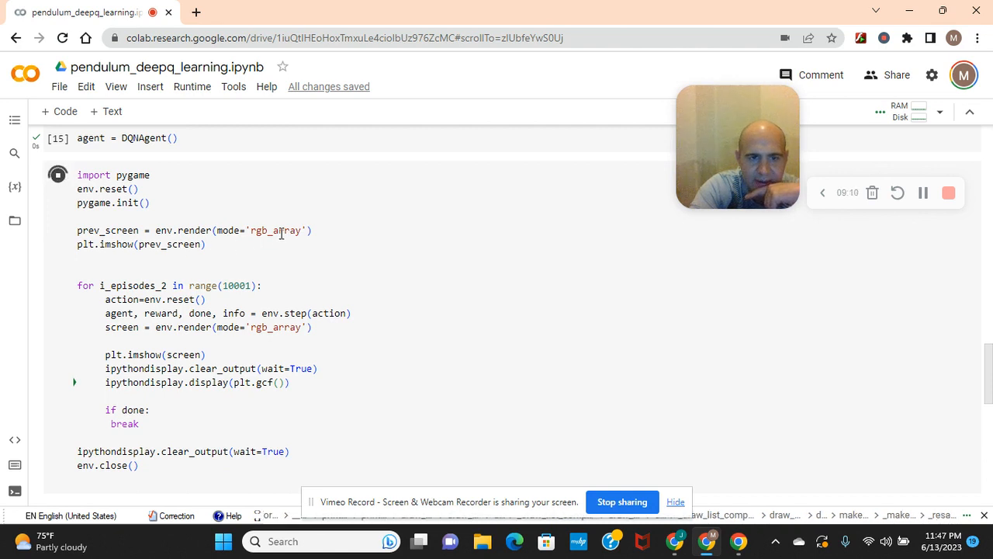
mouse_move(226, 267)
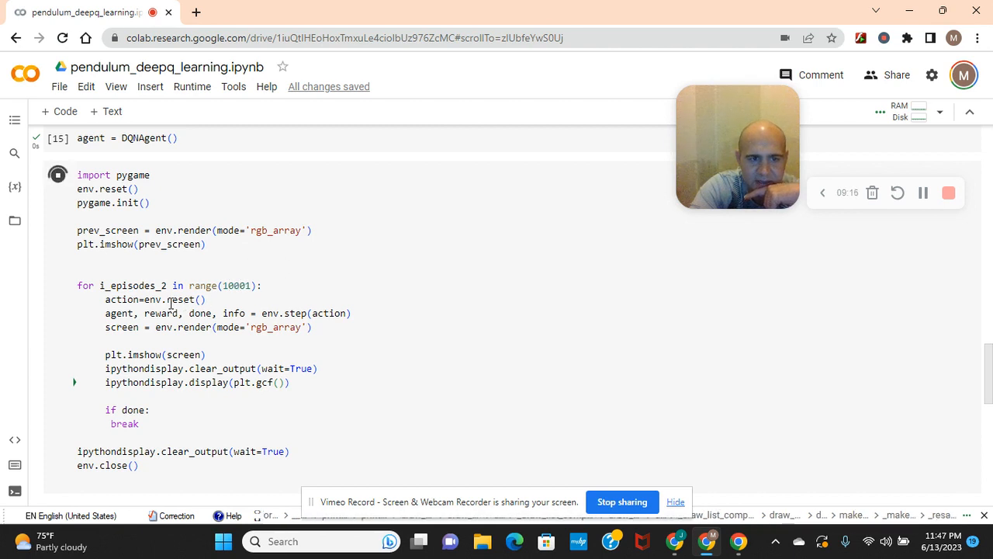
mouse_move(261, 321)
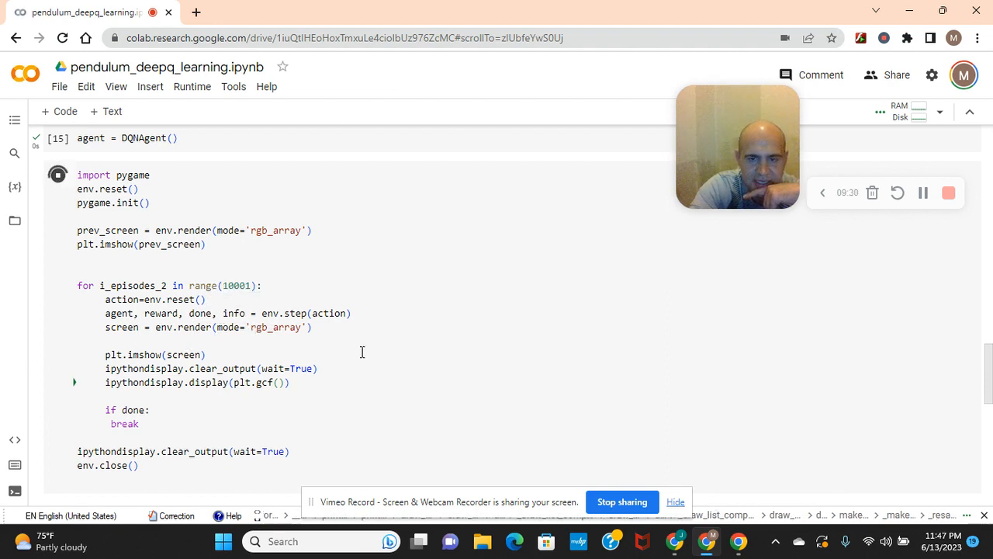
mouse_move(148, 360)
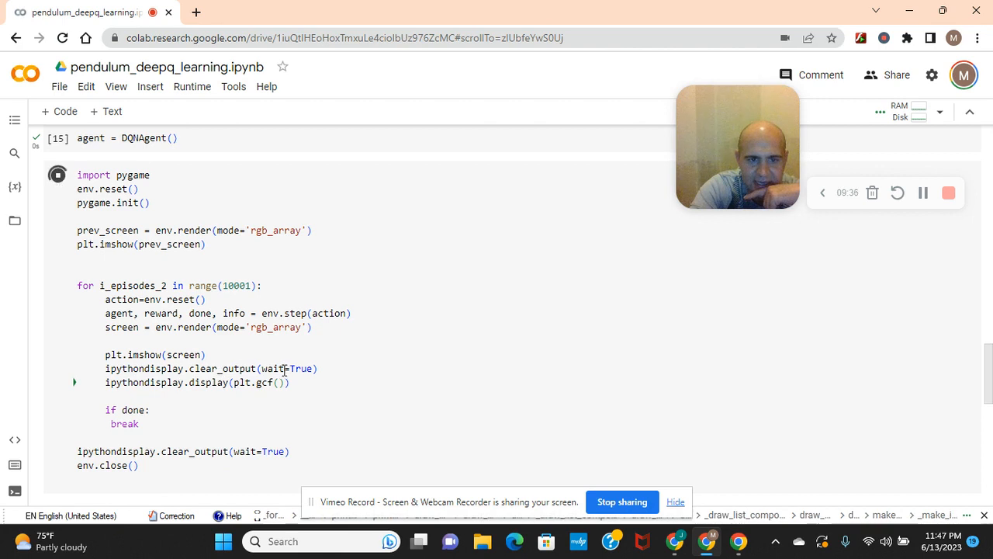
mouse_move(309, 394)
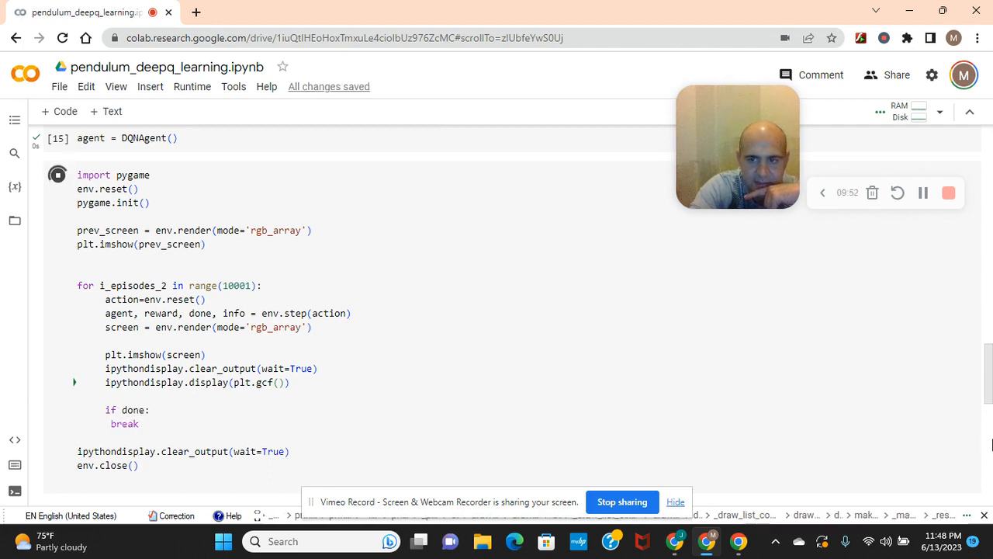
scroll(down, 3)
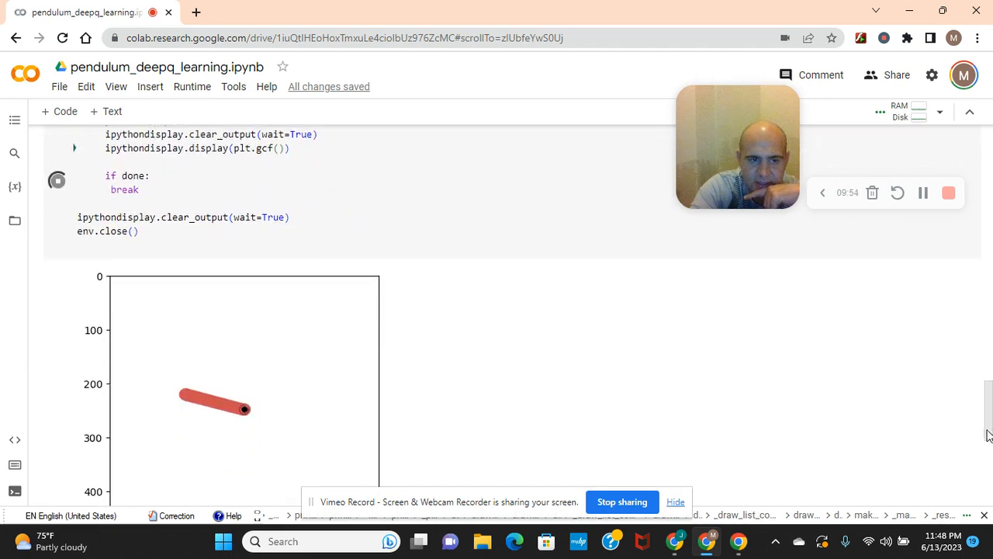
scroll(up, 3)
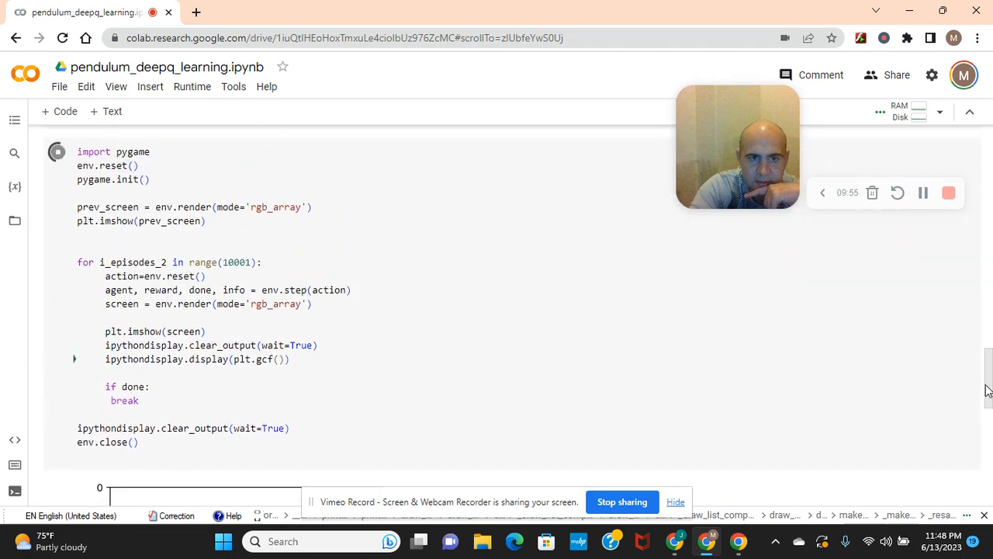
scroll(up, 3)
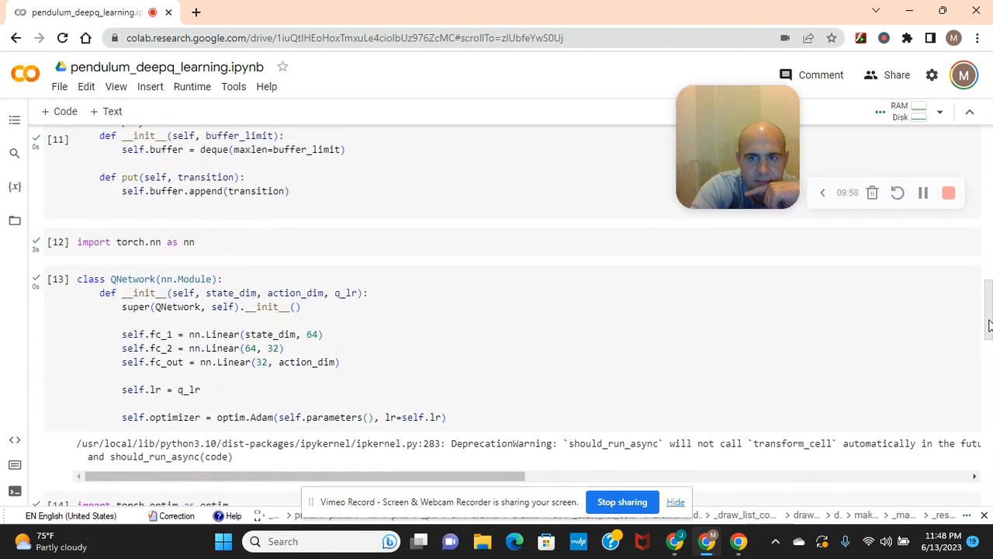
scroll(up, 3)
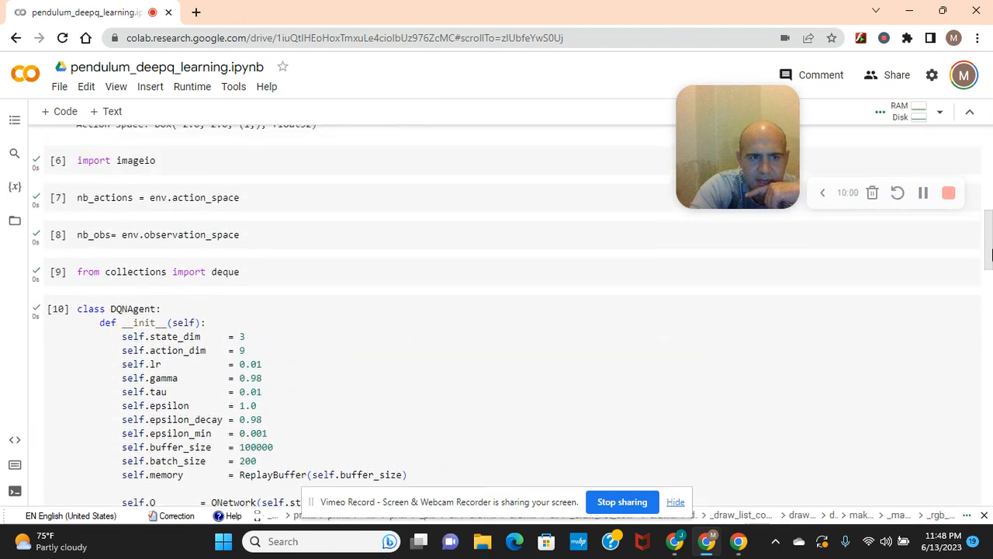
scroll(up, 3)
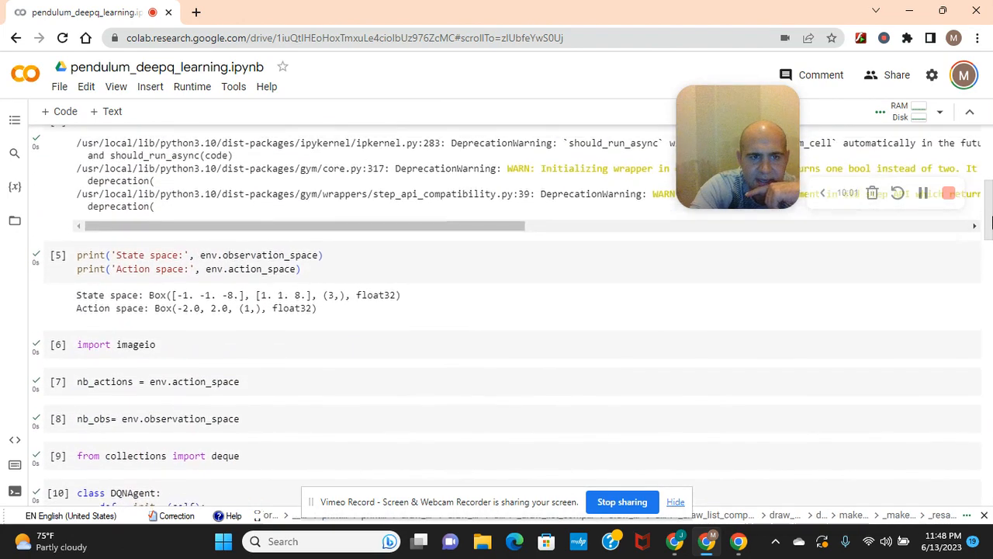
scroll(up, 3)
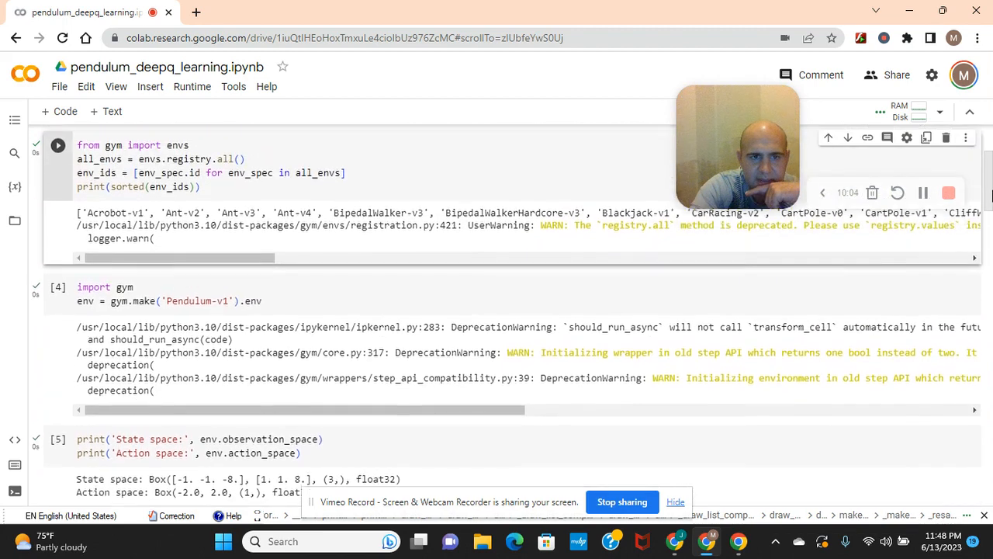
scroll(up, 3)
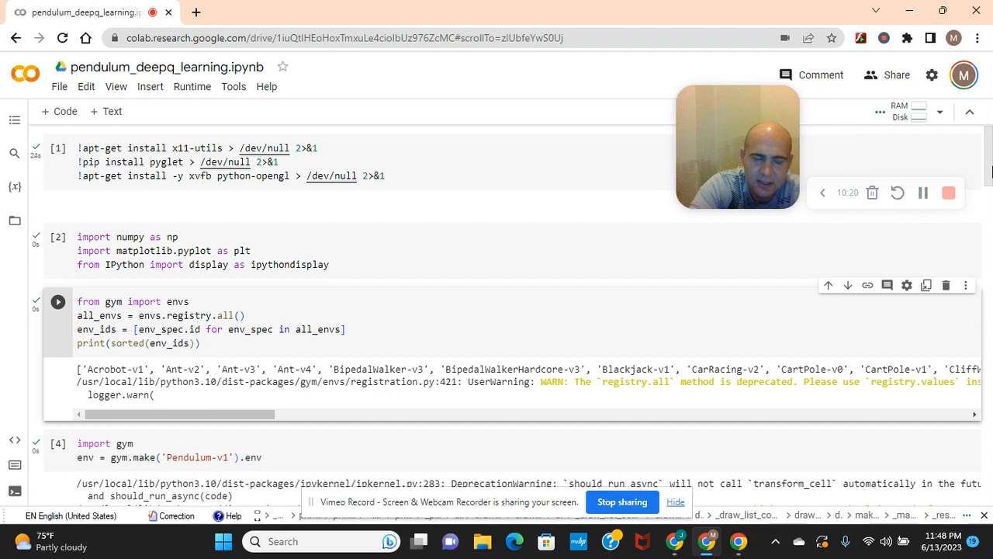
scroll(down, 3)
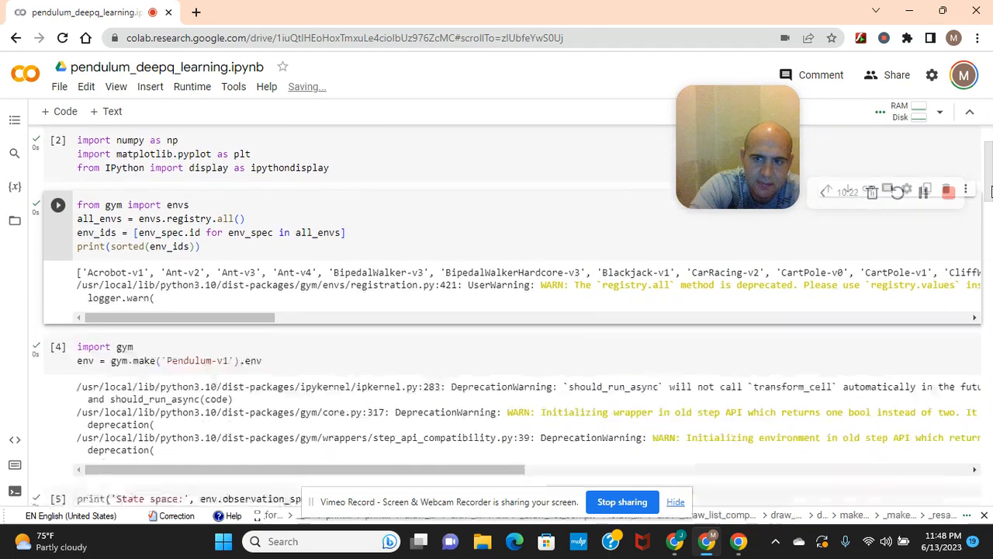
scroll(down, 3)
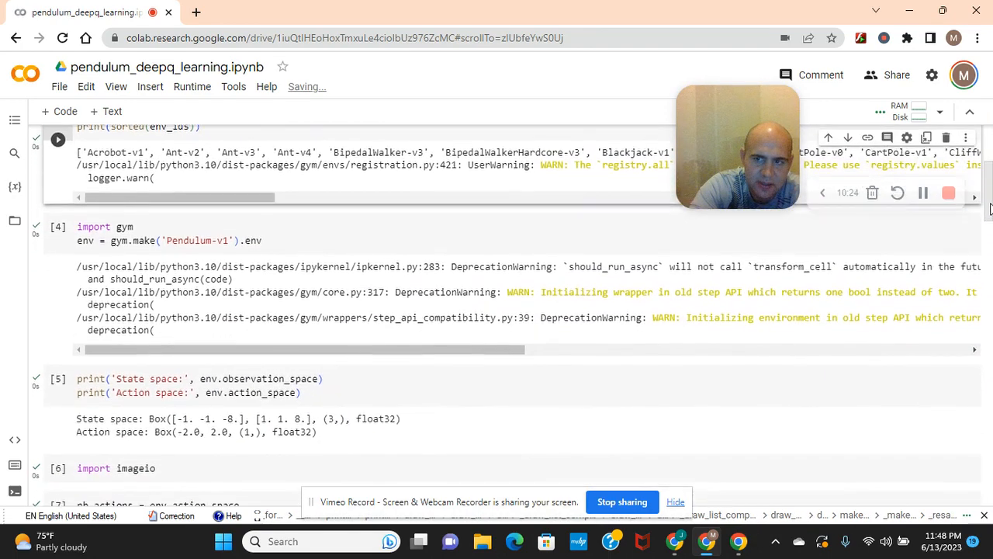
scroll(down, 3)
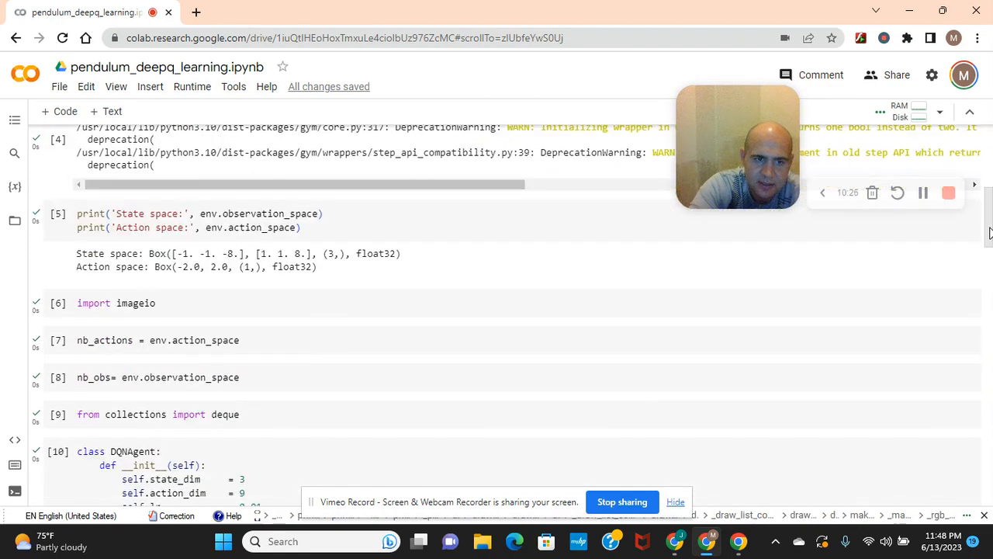
scroll(down, 3)
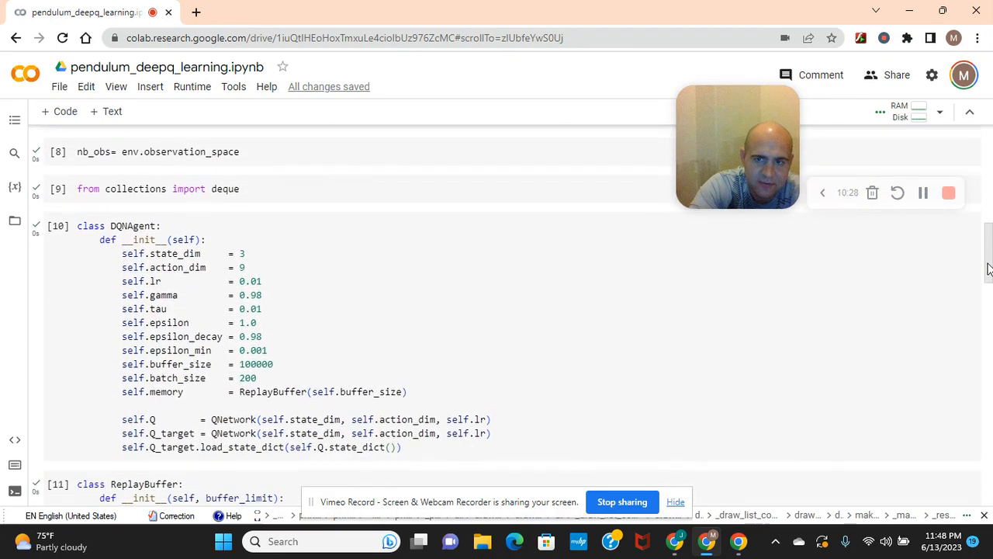
scroll(down, 3)
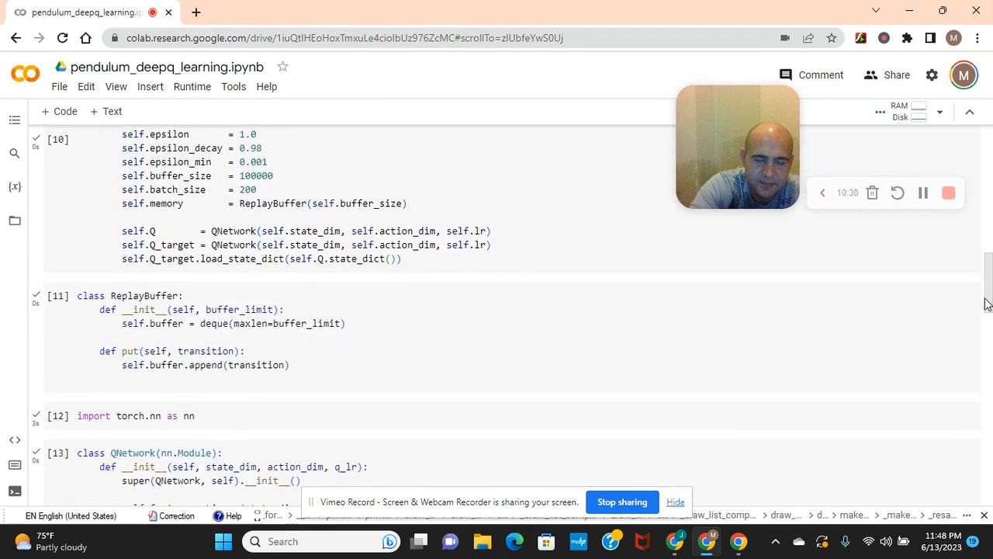
scroll(down, 3)
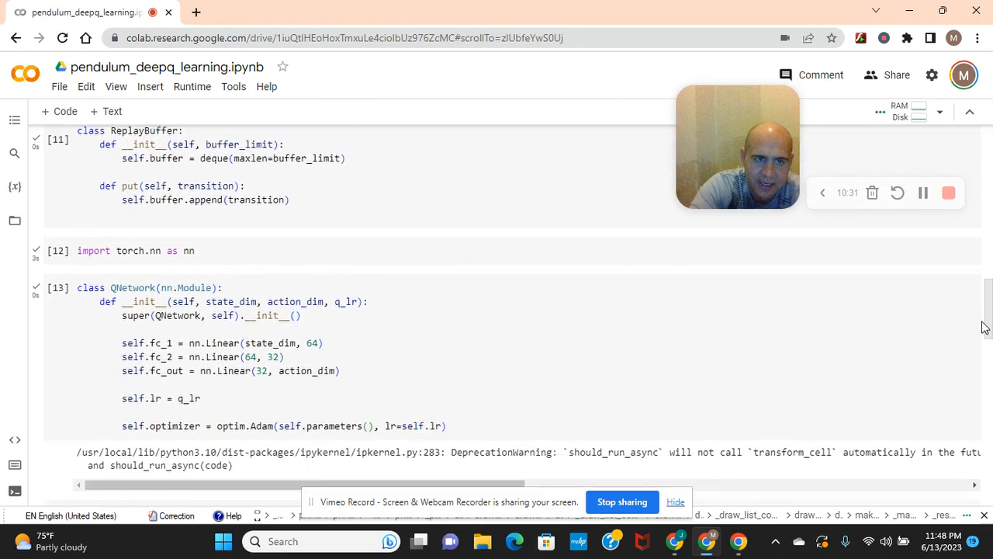
scroll(down, 3)
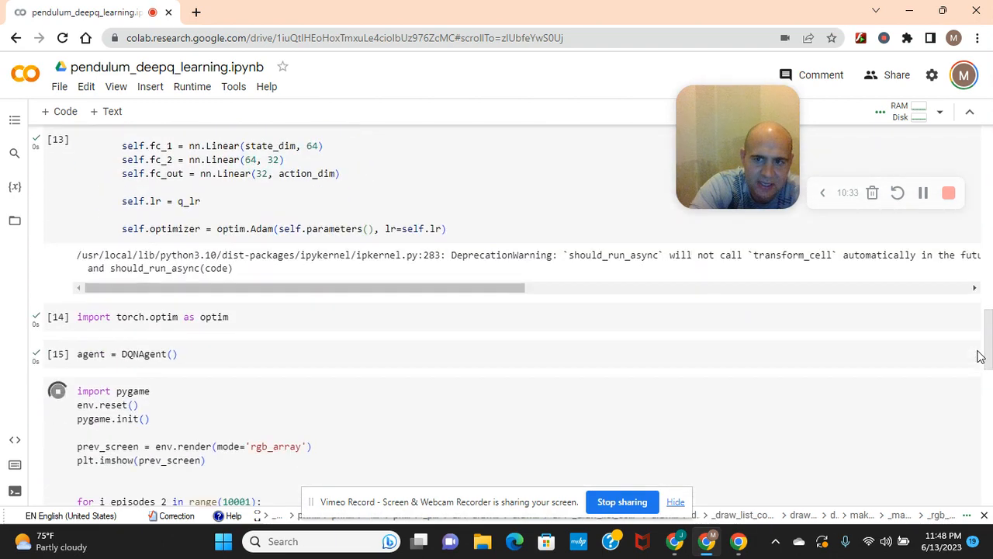
scroll(down, 3)
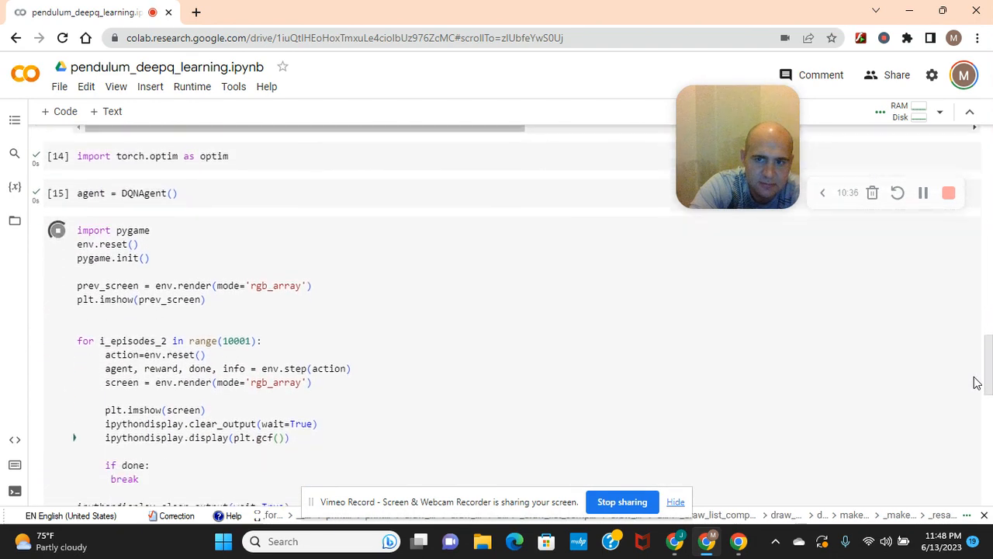
scroll(down, 3)
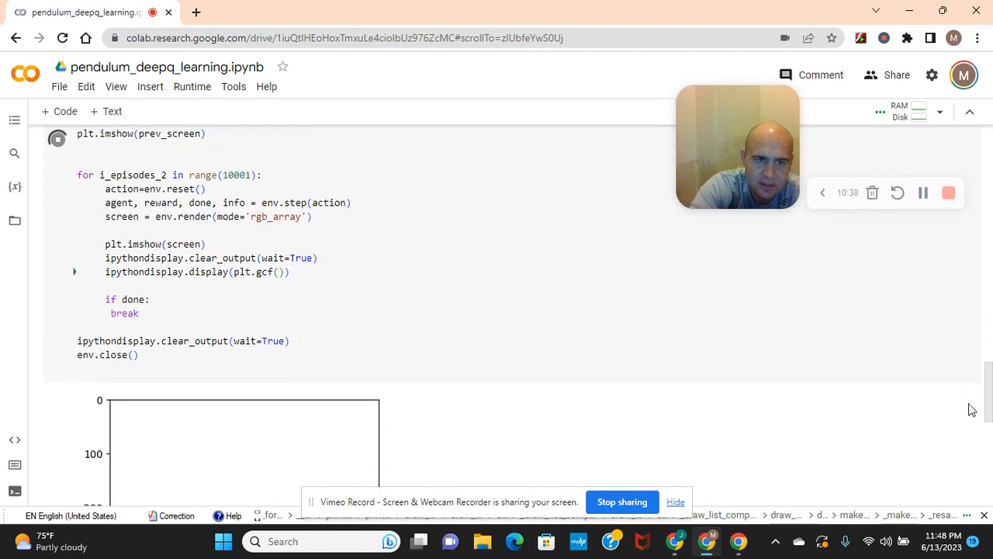
scroll(up, 3)
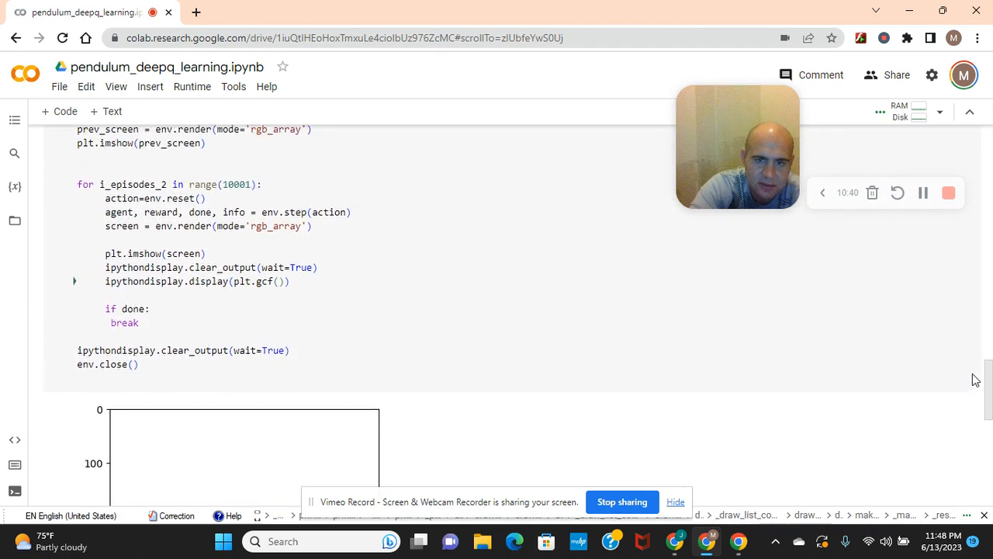
scroll(up, 3)
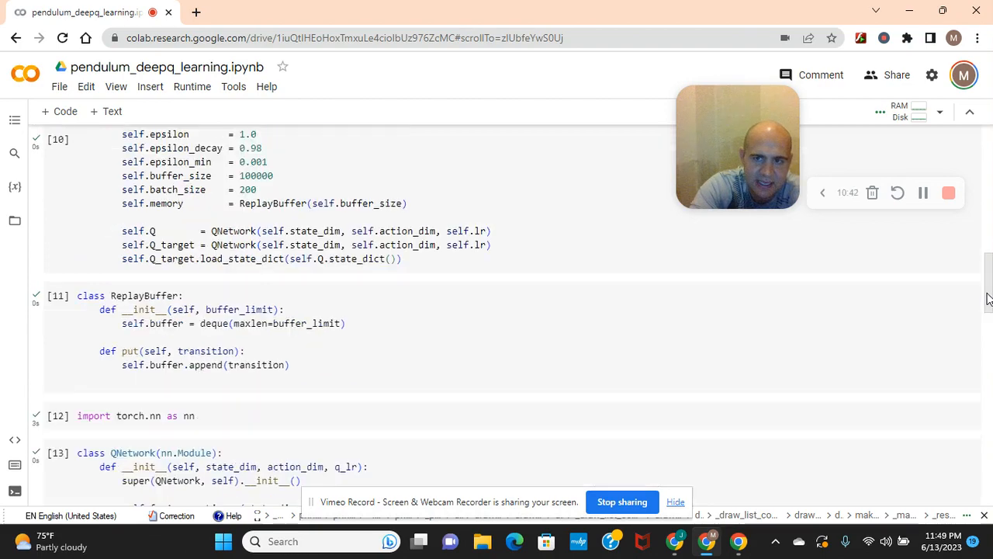
scroll(up, 3)
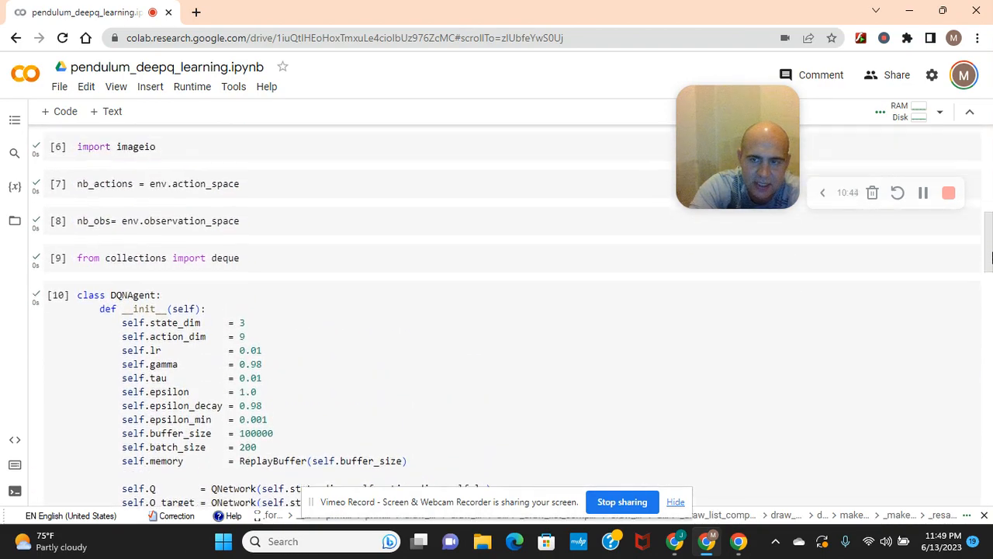
scroll(up, 3)
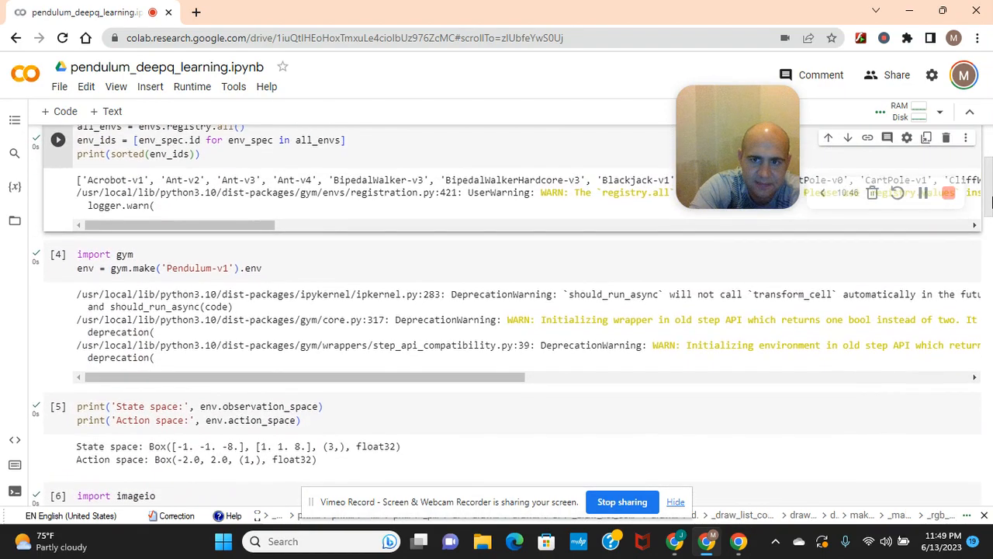
scroll(up, 3)
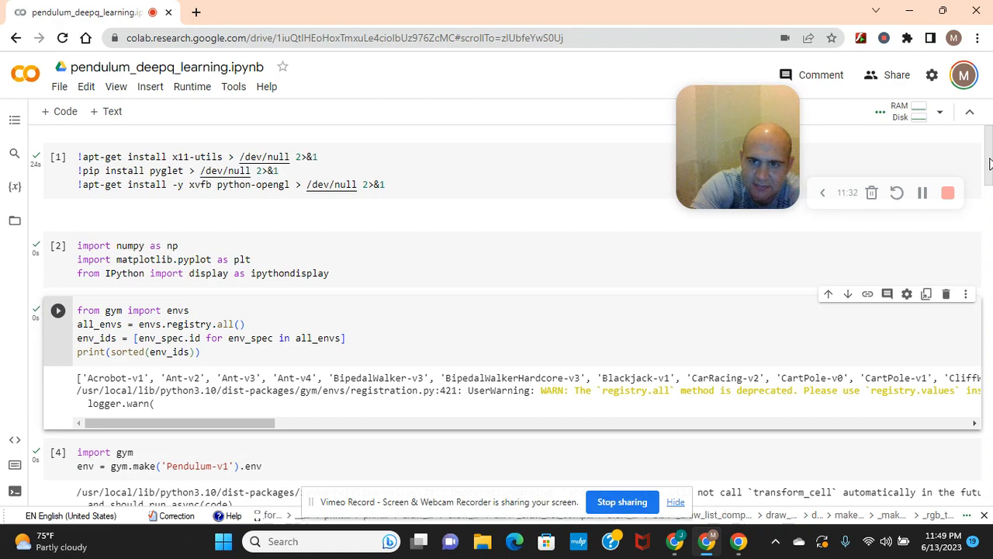
scroll(down, 3)
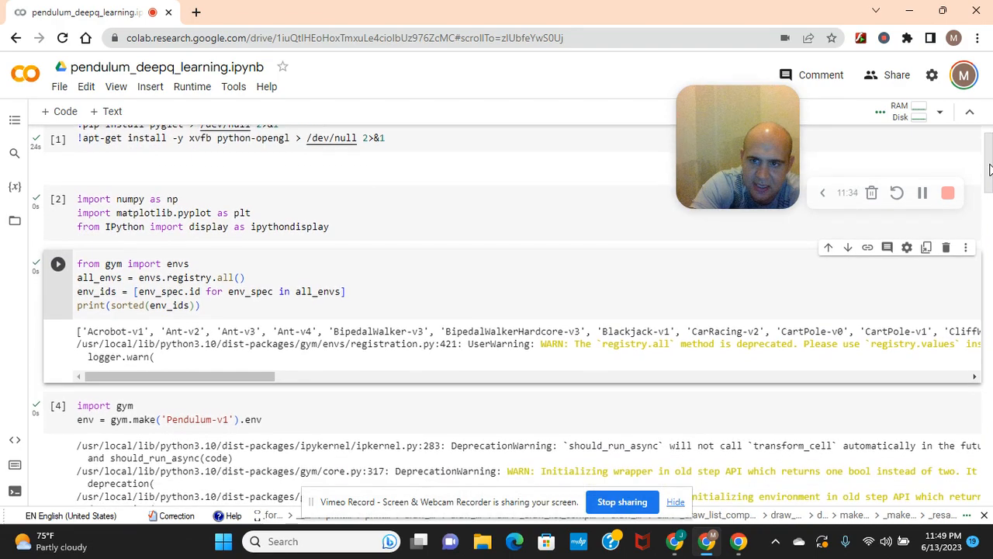
scroll(down, 3)
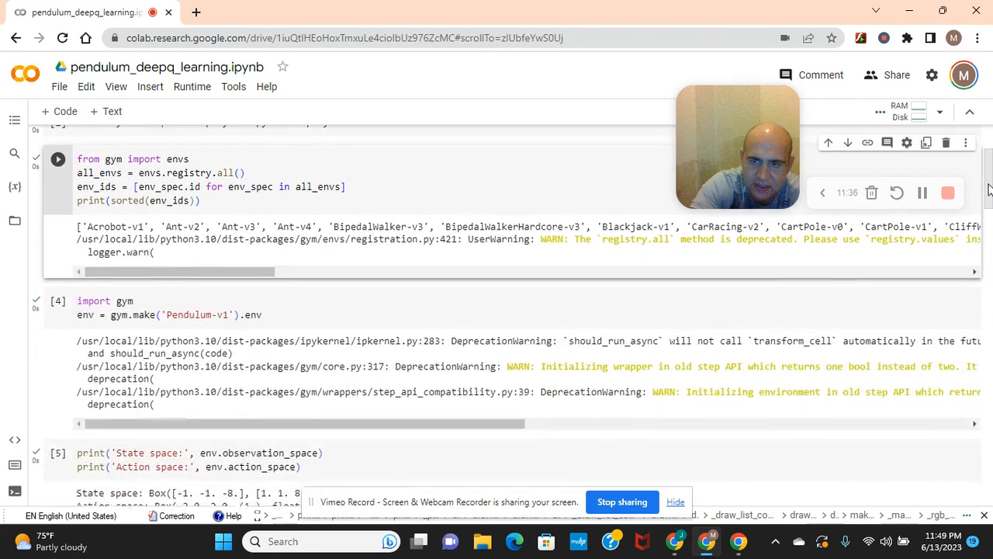
scroll(down, 3)
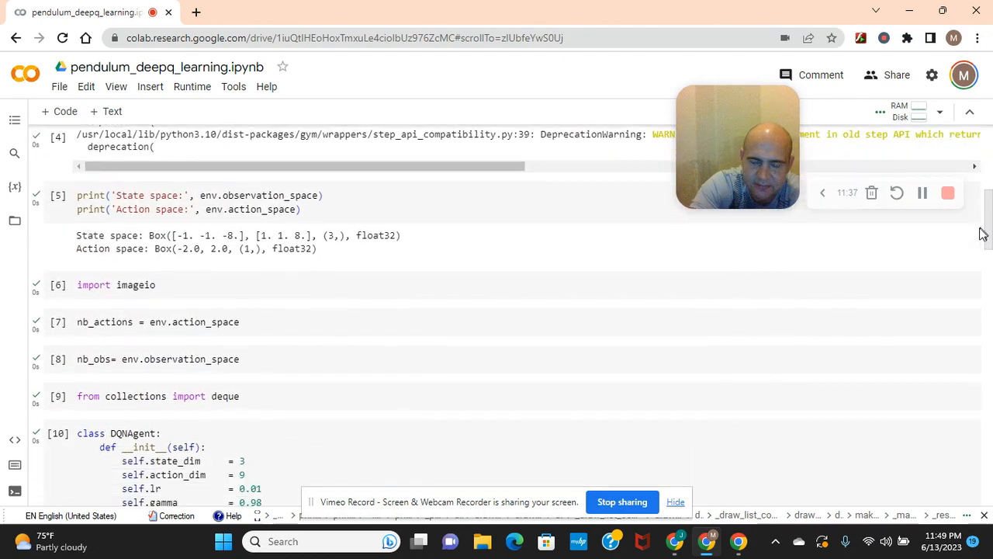
scroll(down, 3)
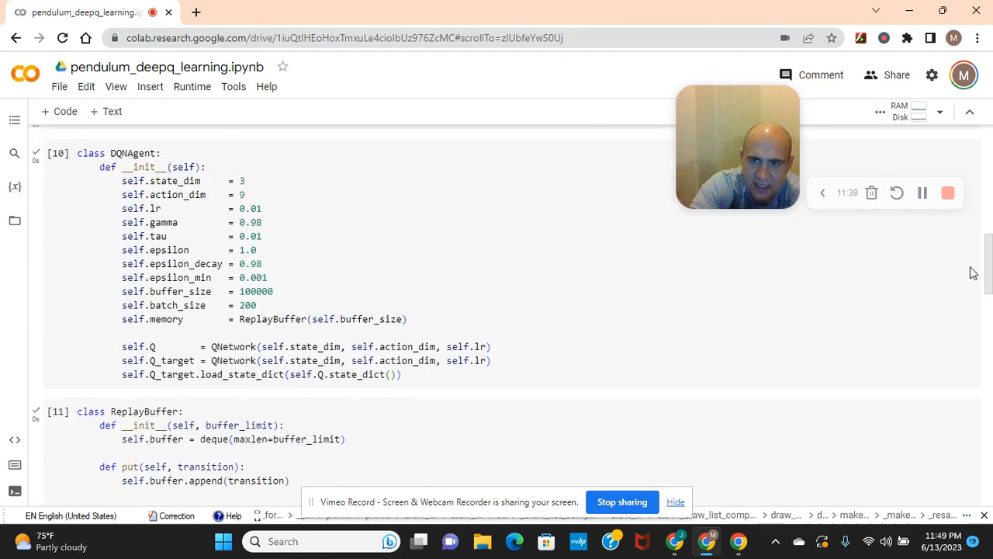
scroll(down, 3)
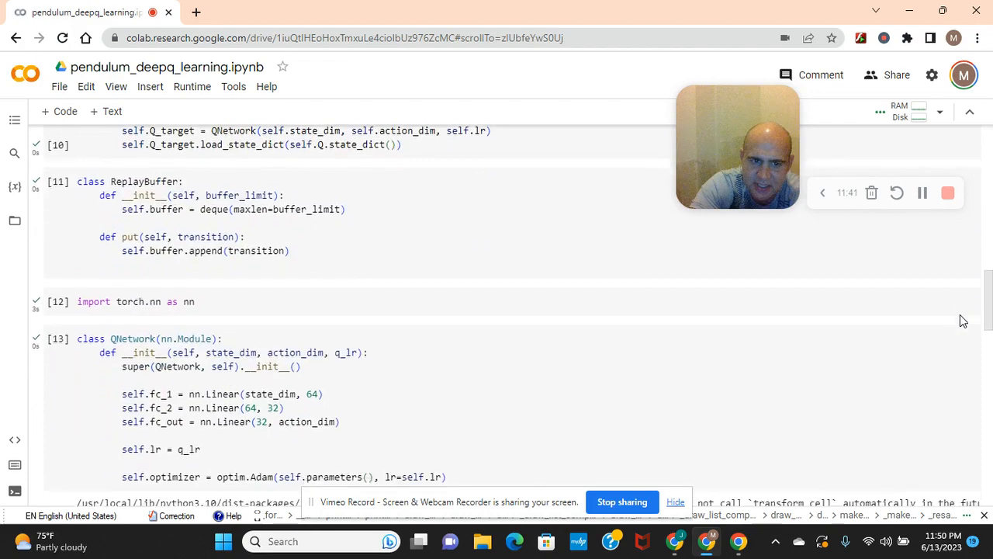